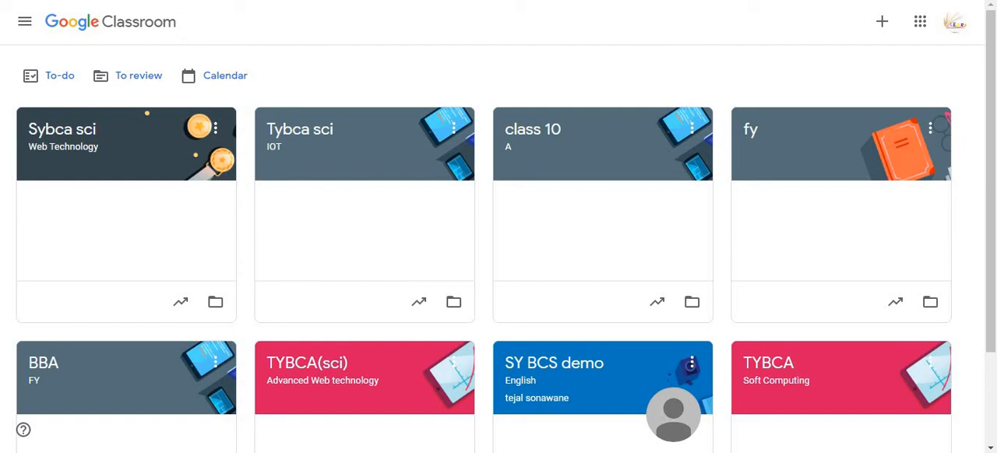
mouse_move(304, 362)
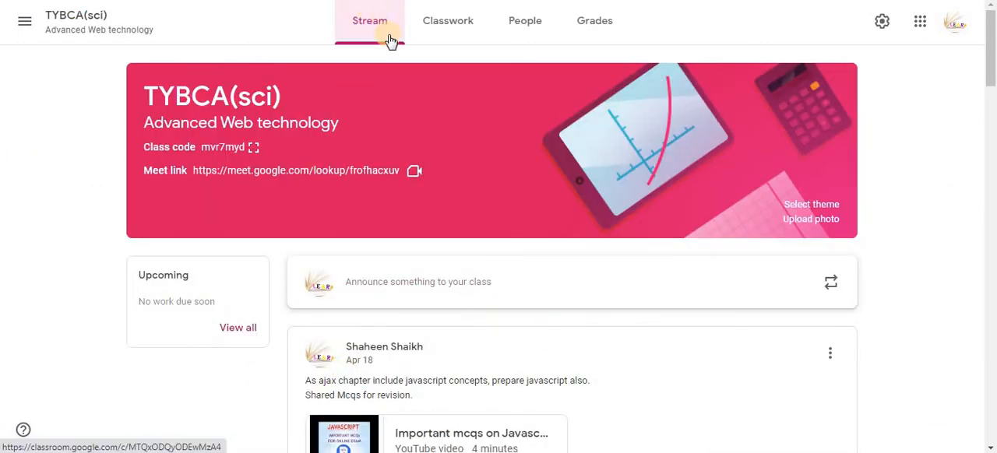
Scroll through the TYBCA(sci) class stream's posted MCQ revision videos and back up.
scroll("down", 3)
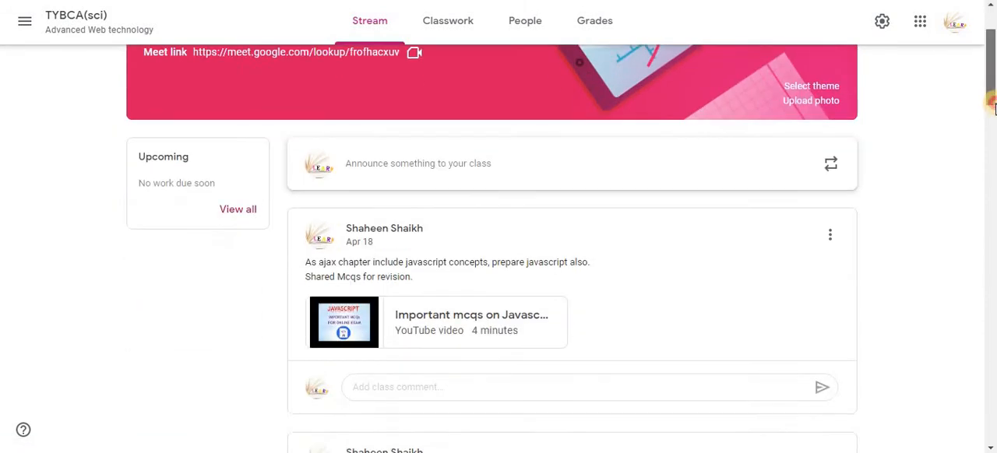
scroll("down", 3)
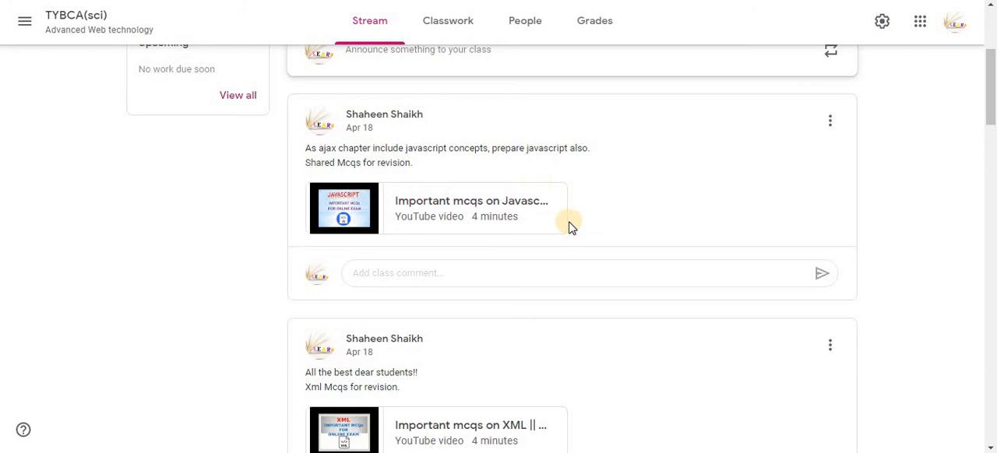
scroll("down", 3)
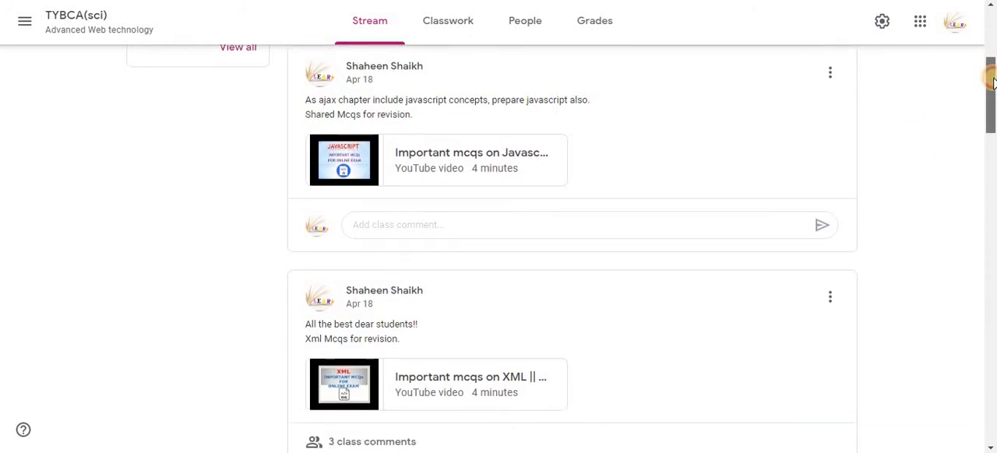
scroll("down", 3)
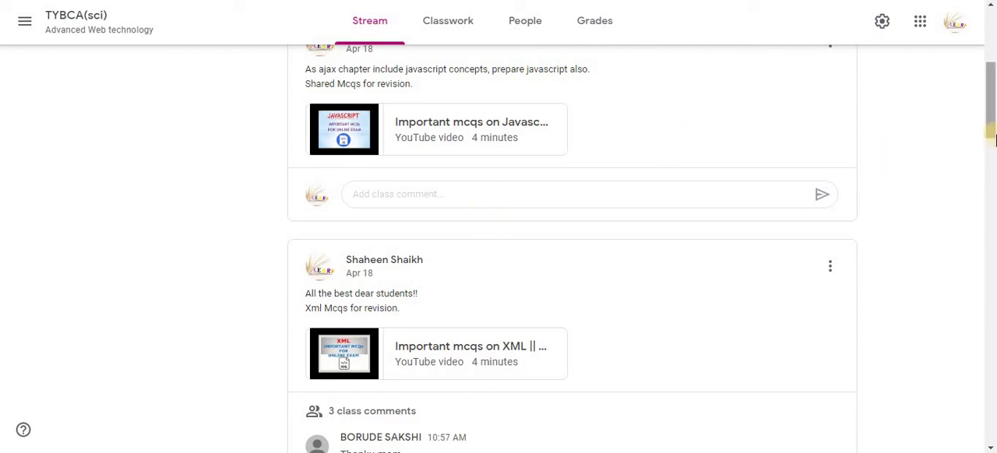
mouse_move(989, 107)
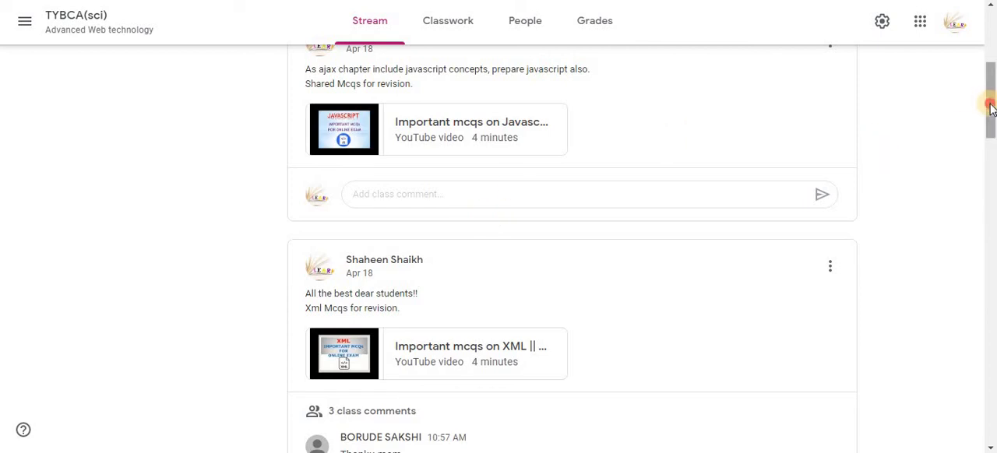
scroll("up", 3)
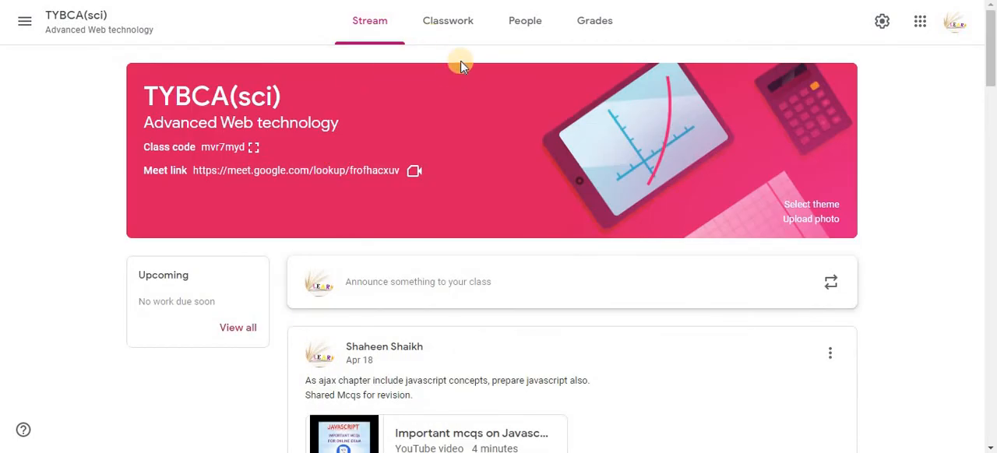
Review every Classwork topic from Study Material down to Deleted posts, then return to the top.
left_click(447, 21)
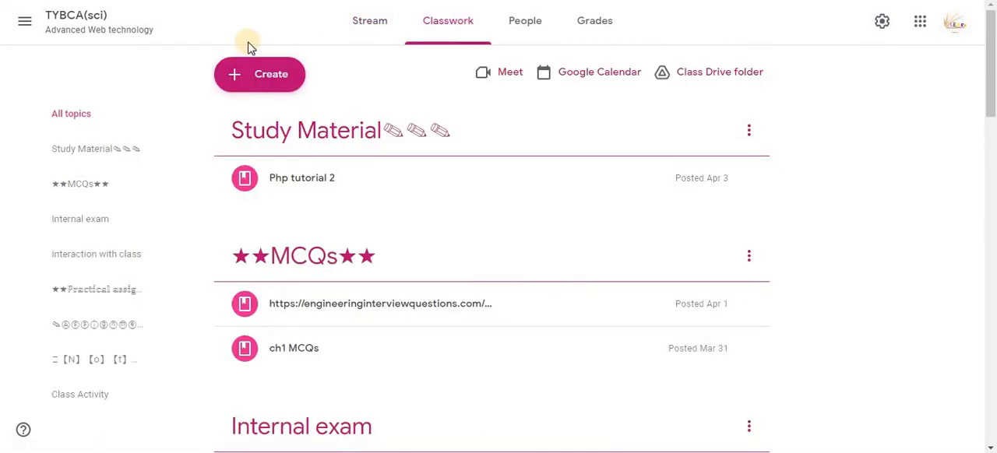
mouse_move(499, 217)
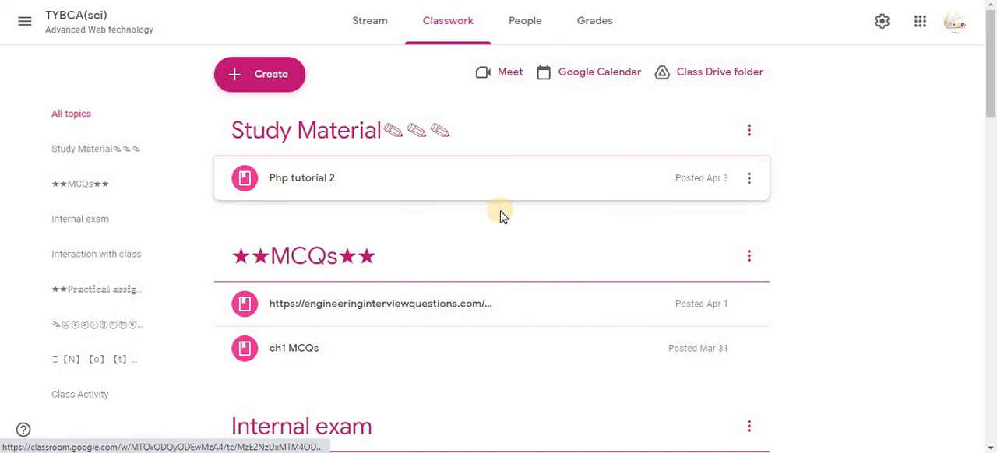
mouse_move(923, 128)
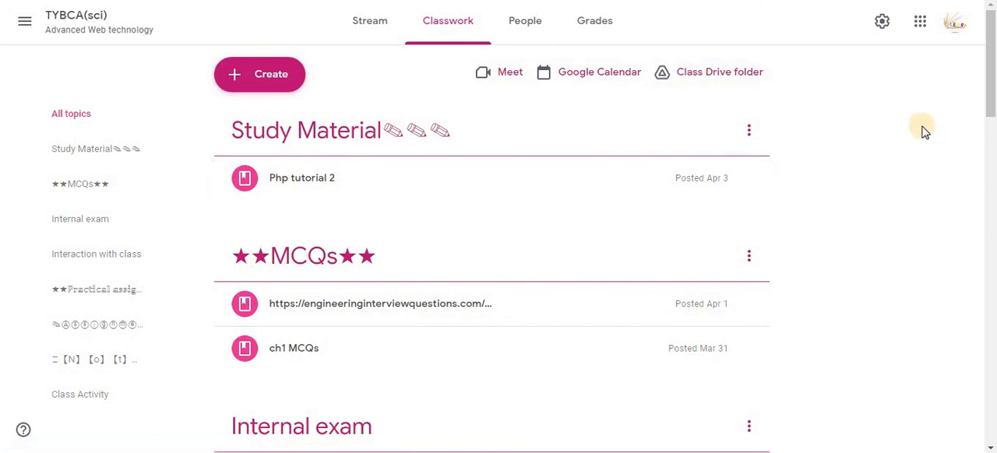
mouse_move(893, 211)
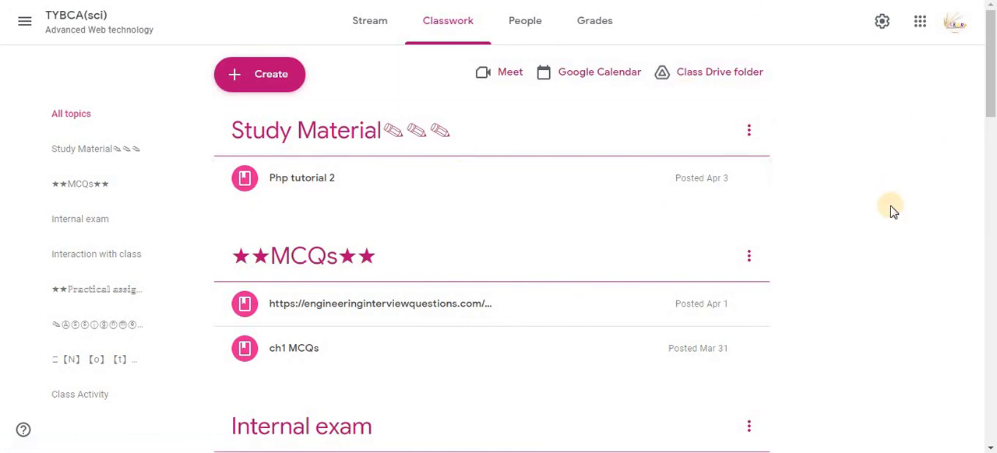
mouse_move(599, 71)
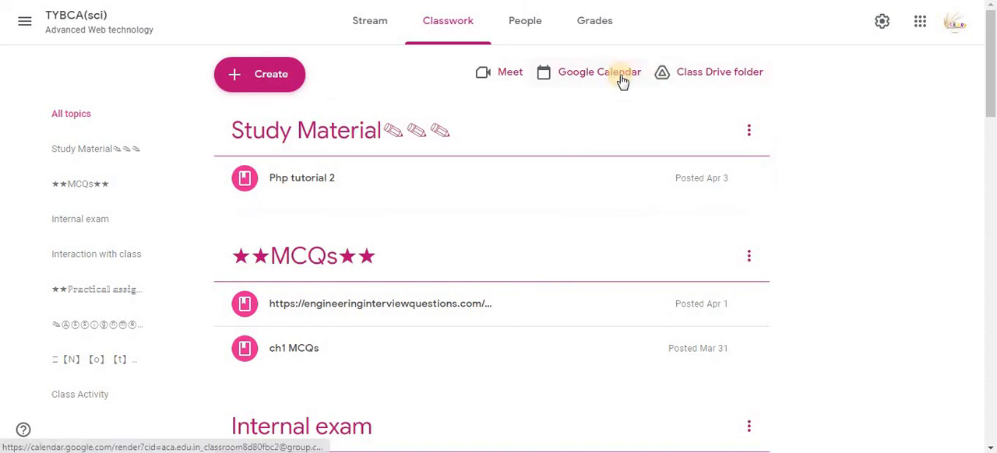
mouse_move(260, 74)
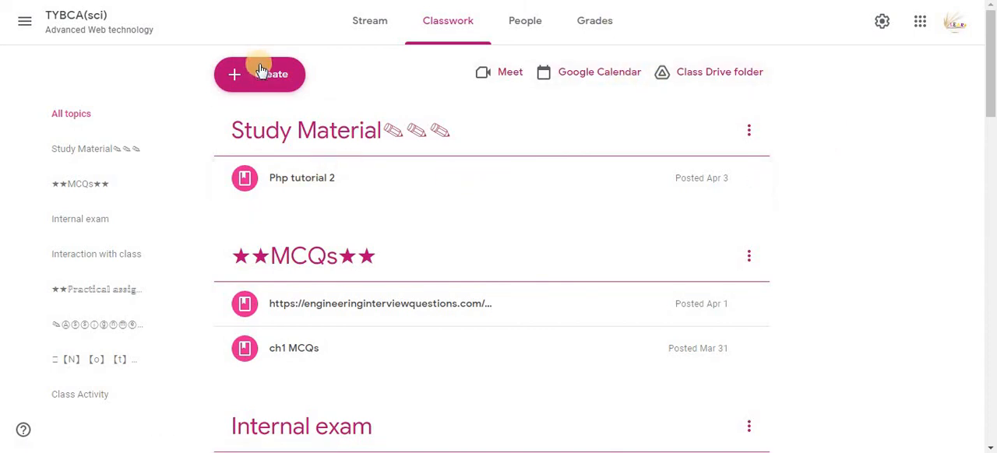
mouse_move(830, 230)
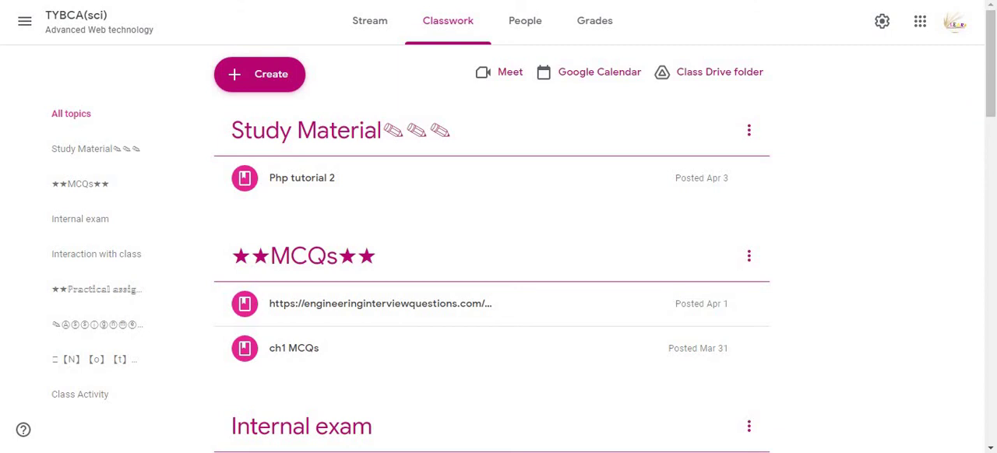
left_click(259, 74)
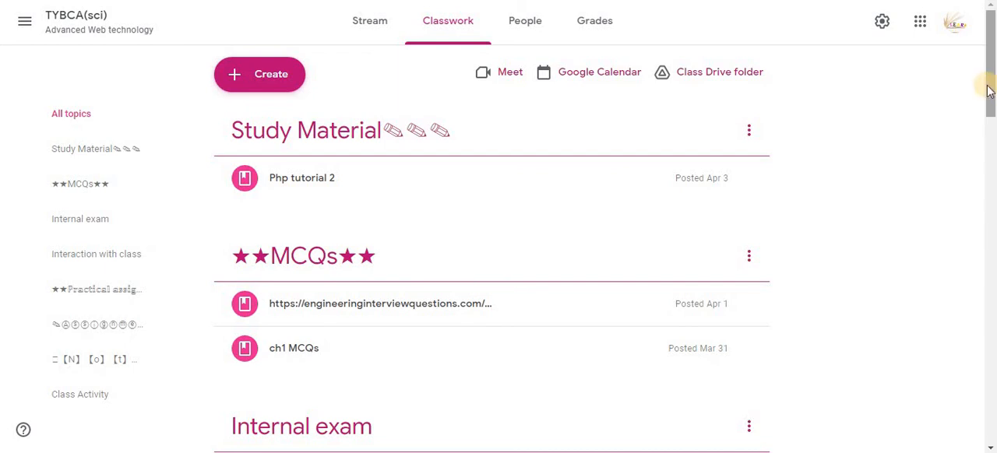
mouse_move(653, 193)
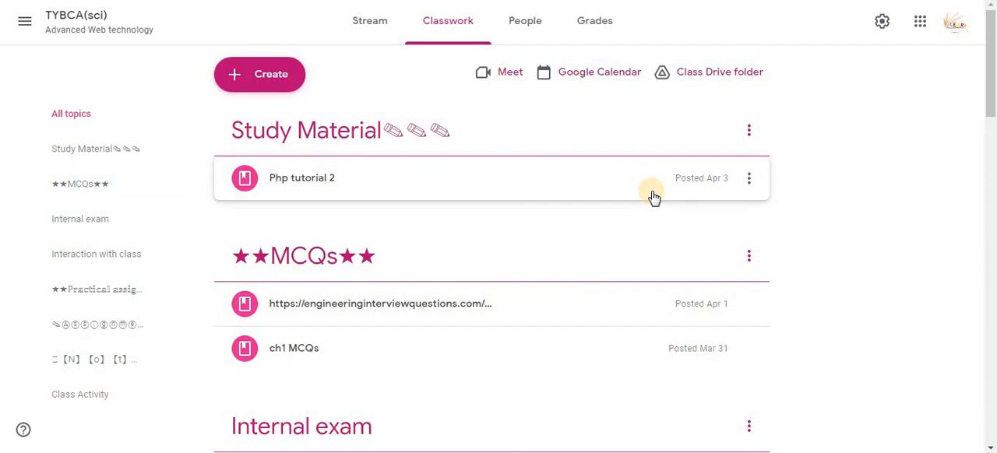
mouse_move(364, 176)
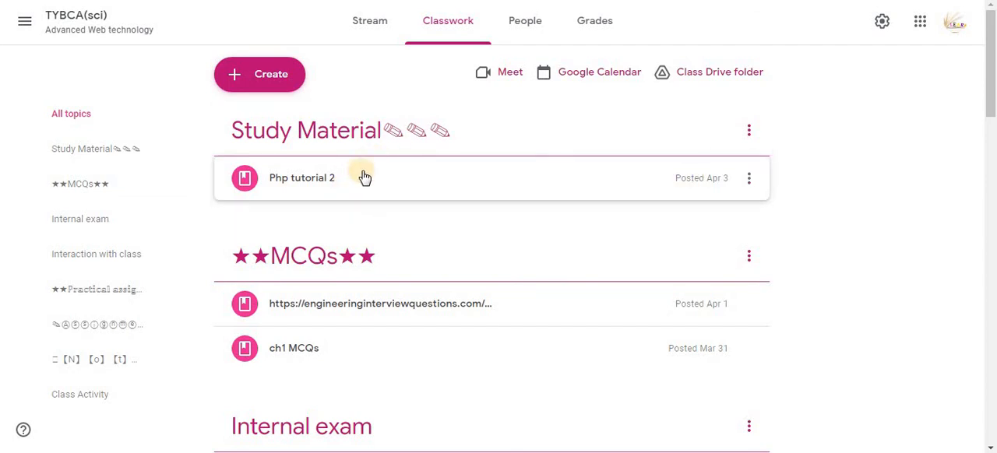
mouse_move(849, 190)
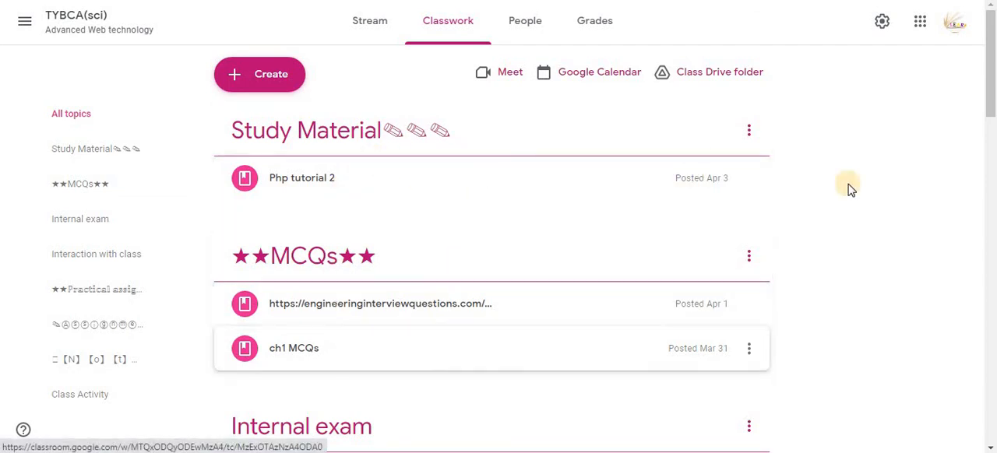
scroll("down", 3)
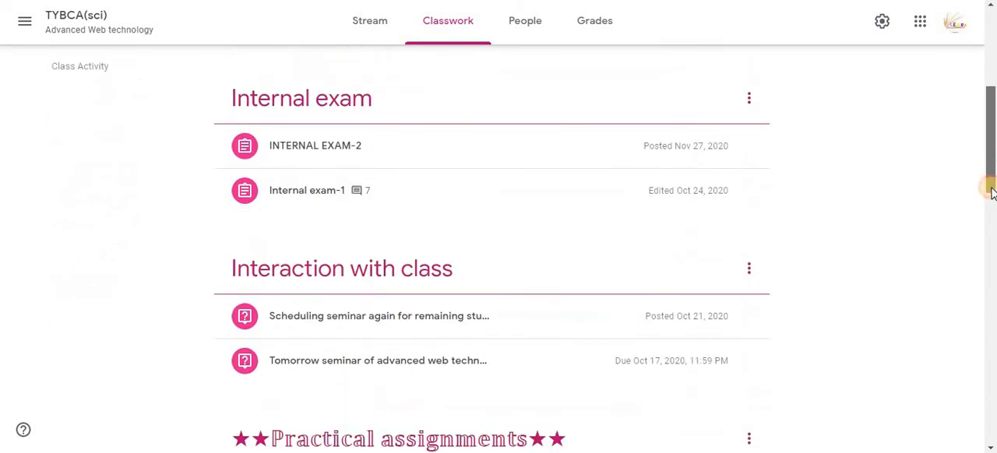
scroll("down", 3)
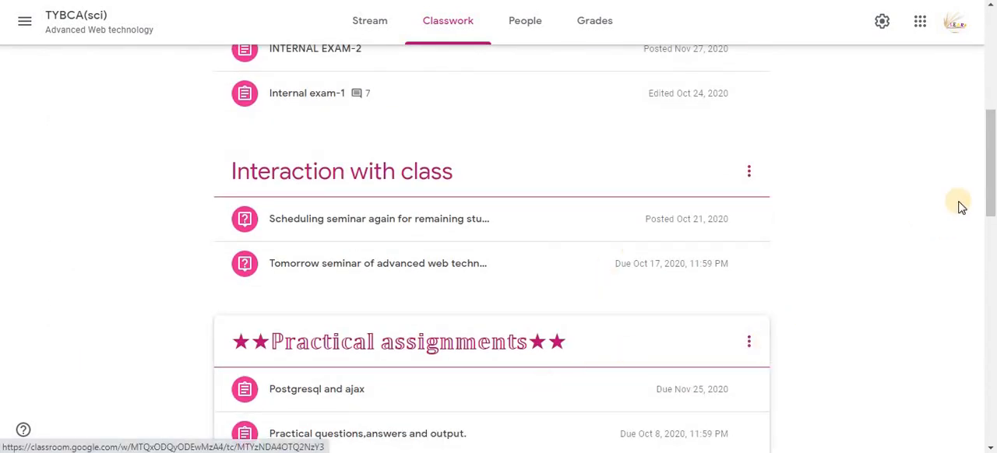
scroll("down", 3)
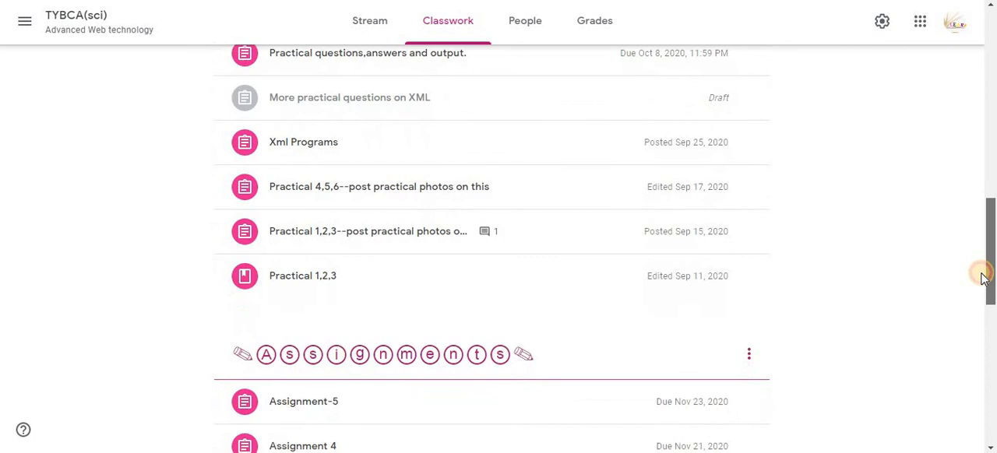
scroll("down", 3)
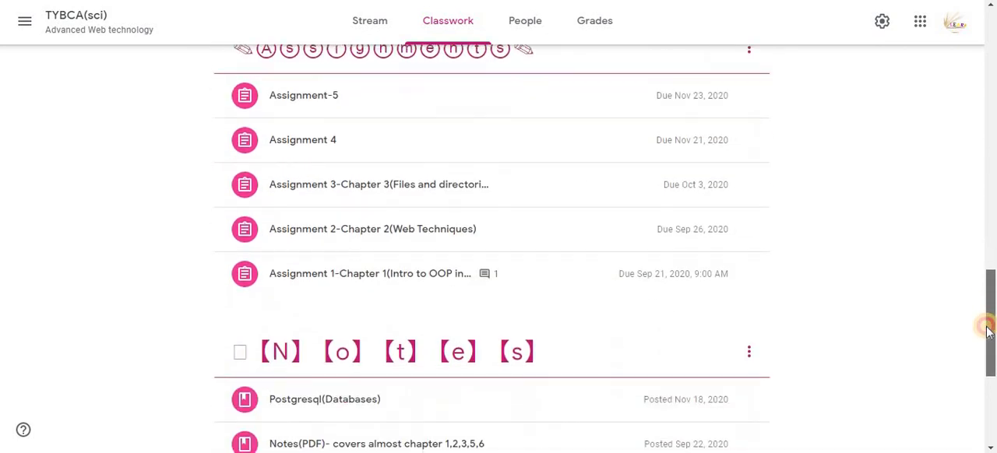
scroll("down", 3)
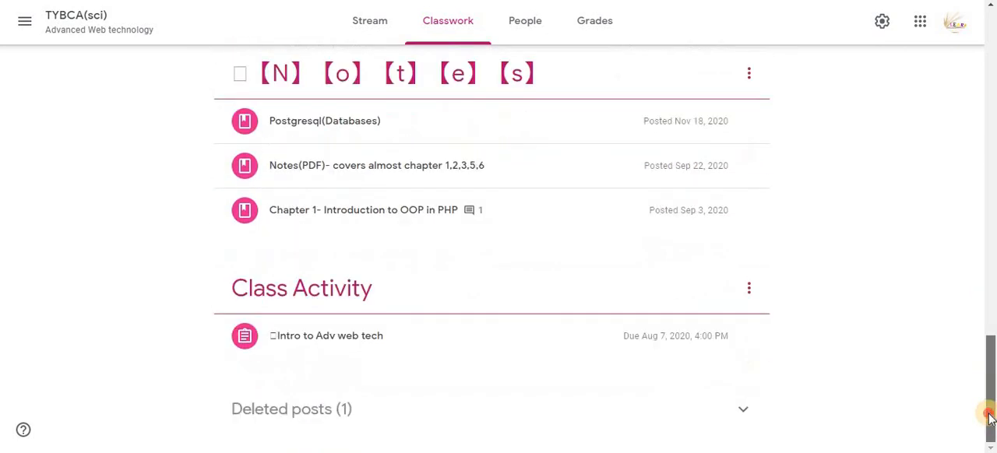
scroll("up", 3)
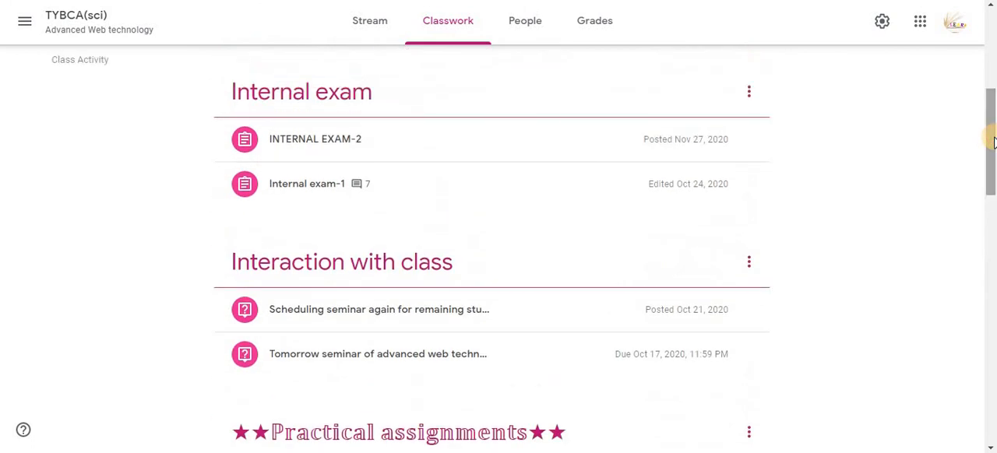
scroll("up", 3)
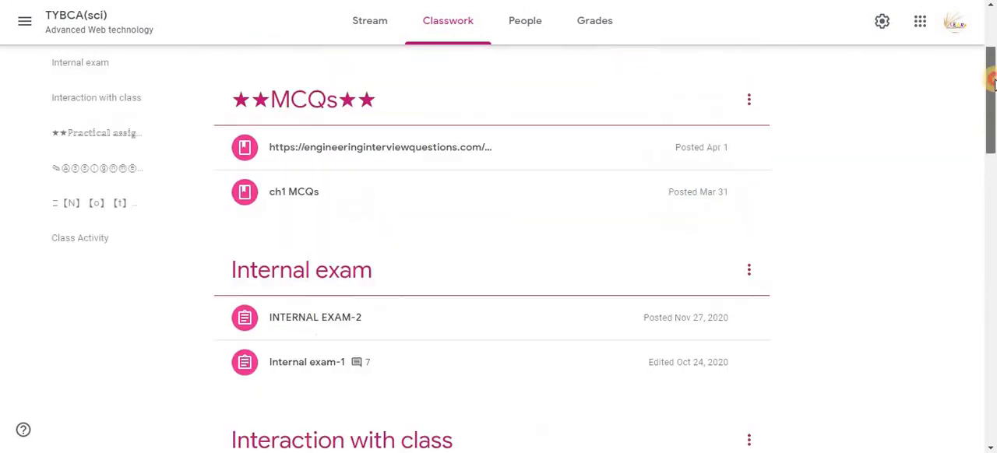
scroll("up", 3)
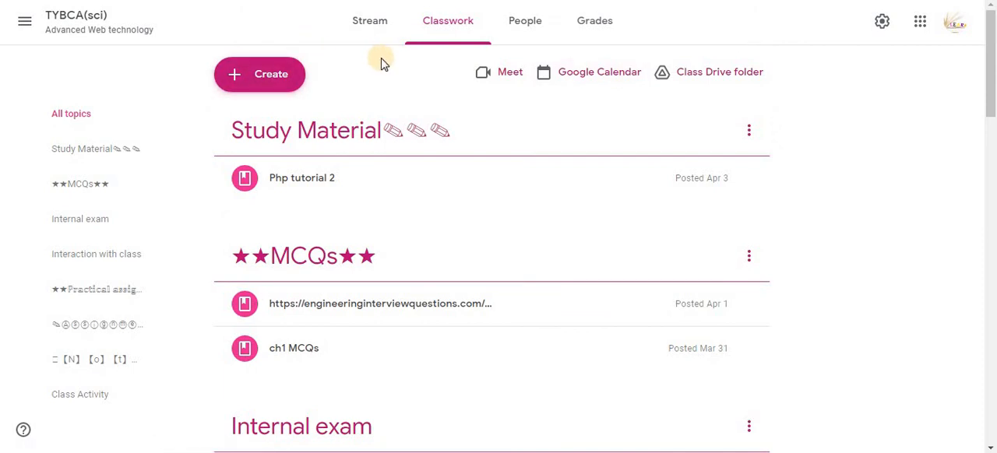
Create a new topic titled 'STUDY MATERIAL' on the Classwork page.
left_click(259, 74)
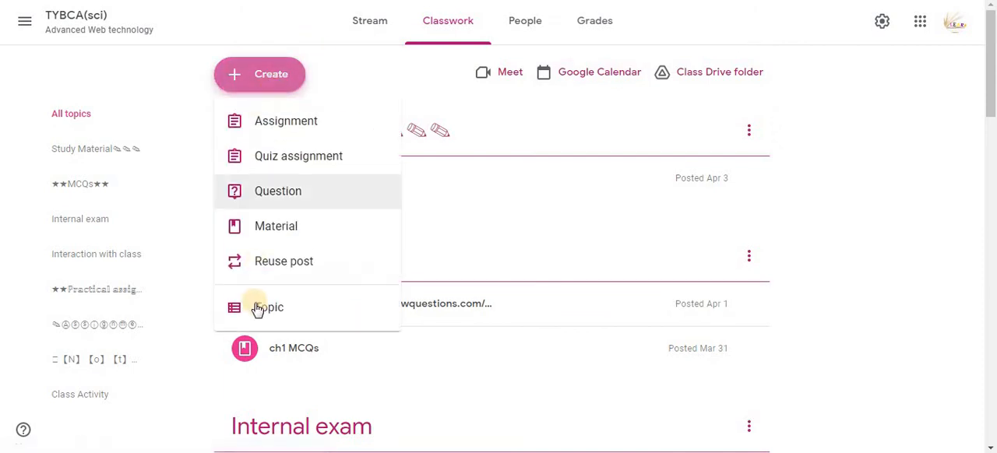
left_click(268, 307)
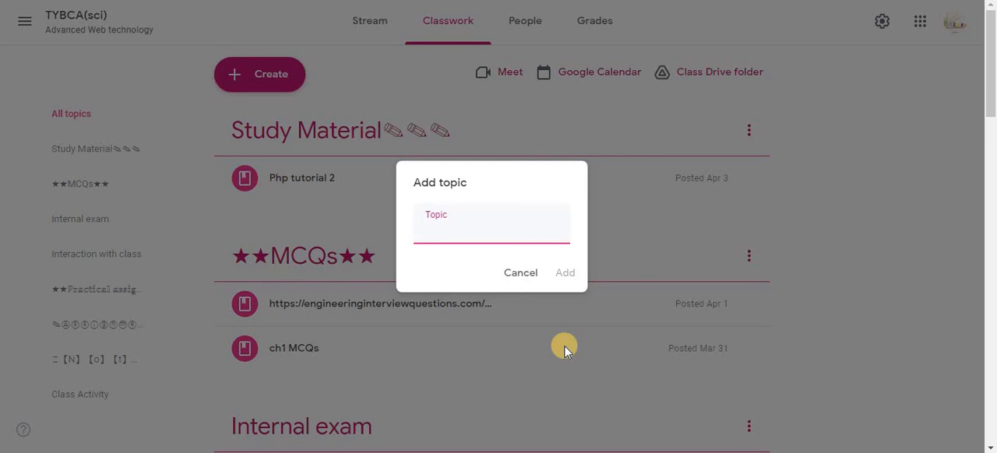
left_click(493, 228)
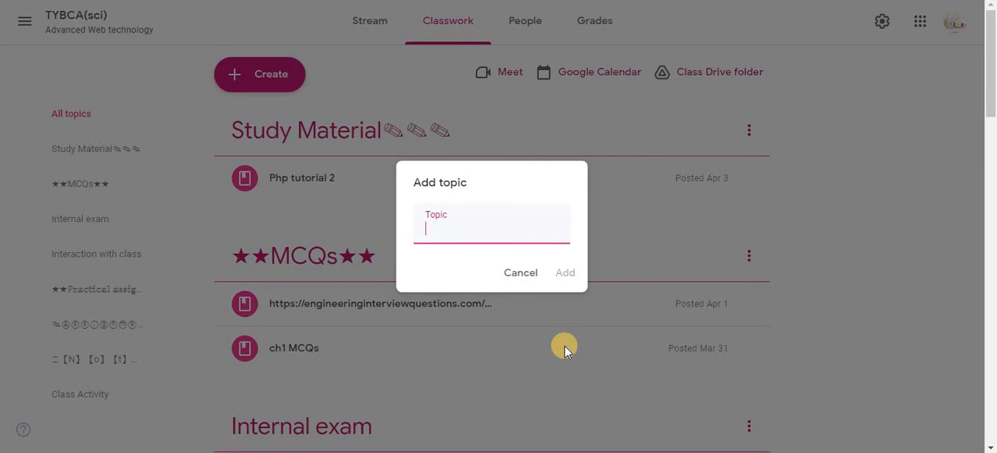
type("STud")
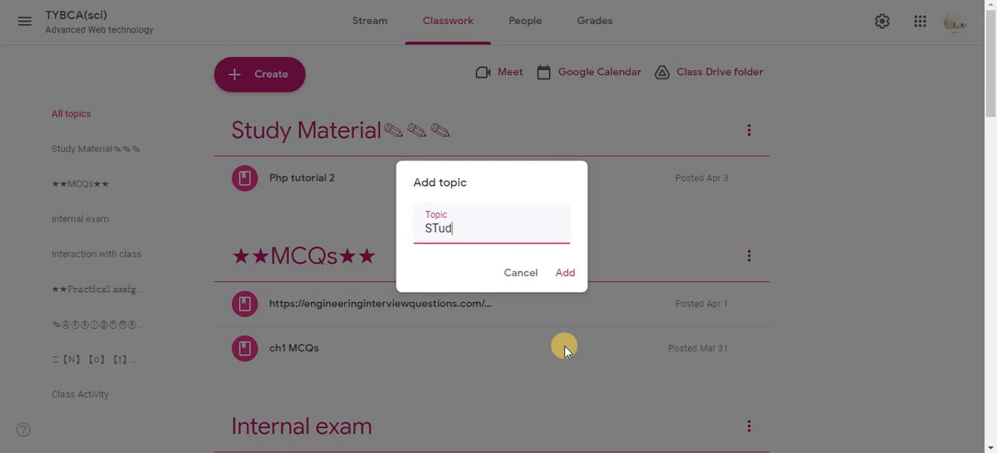
key("BackSpace")
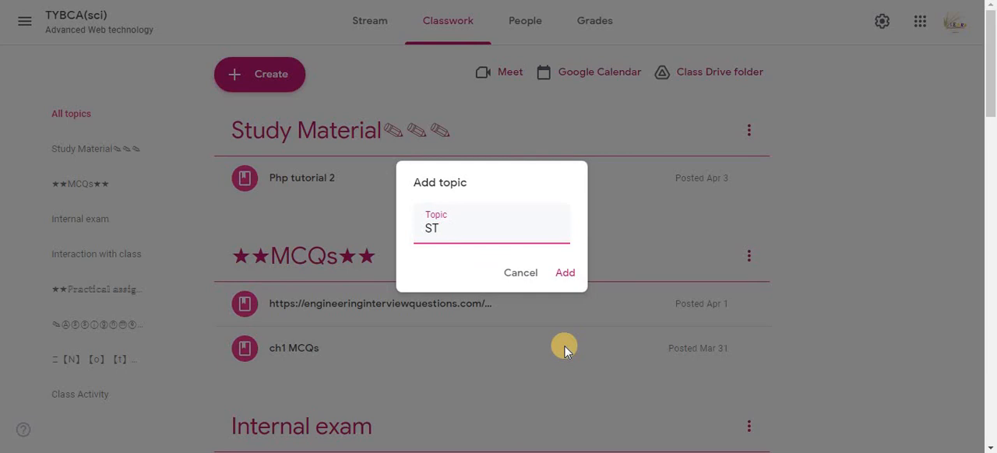
type("STUDY MATERI")
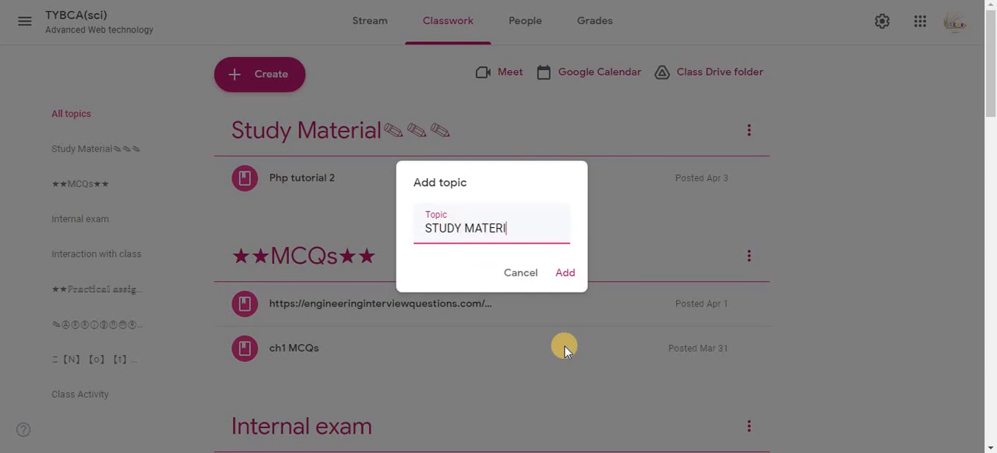
type("AL")
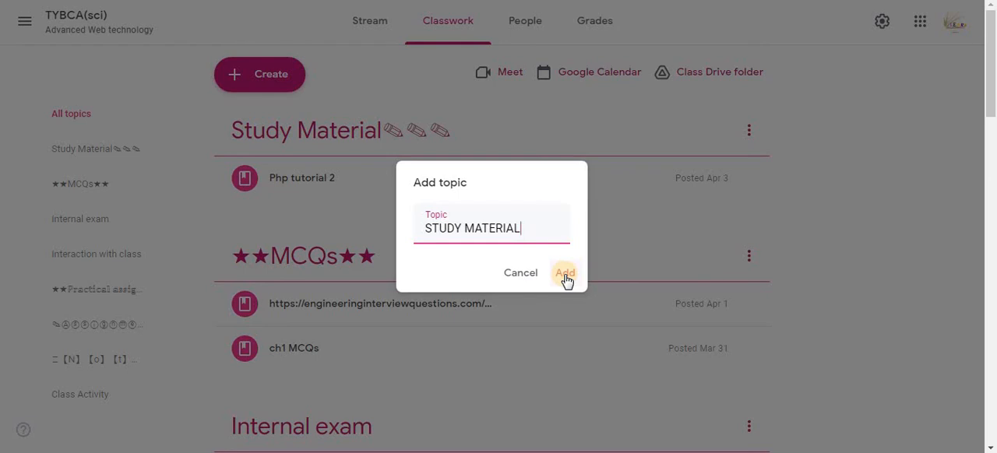
left_click(565, 273)
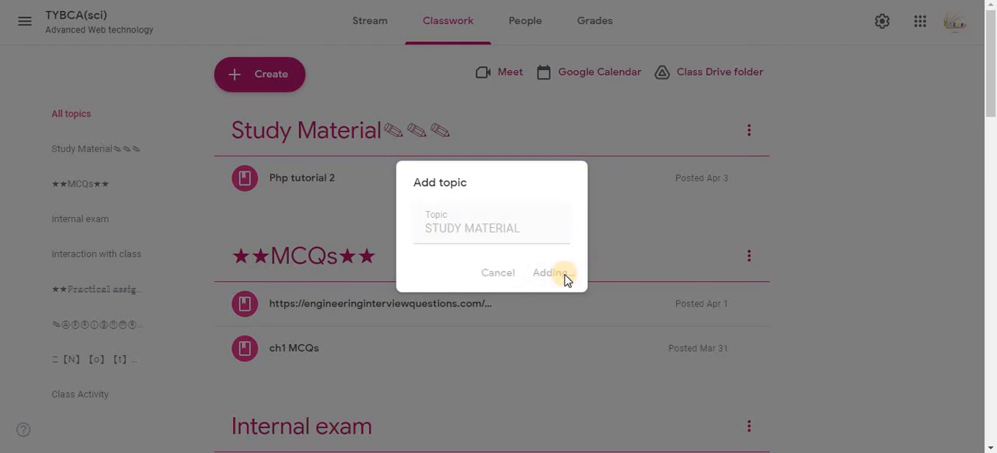
left_click(551, 272)
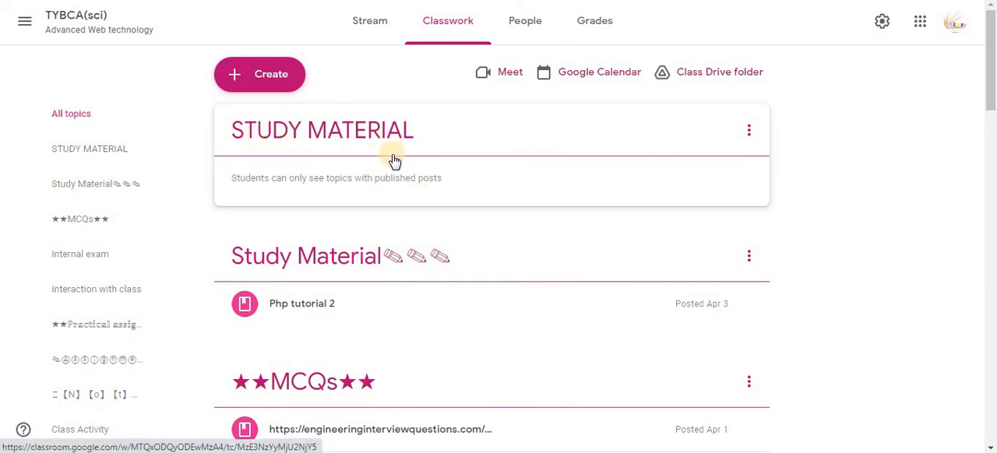
mouse_move(366, 177)
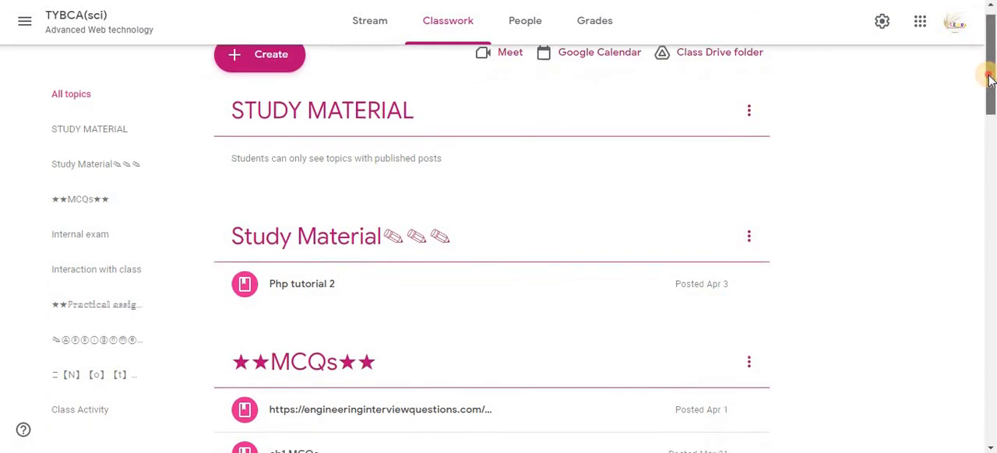
scroll("down", 3)
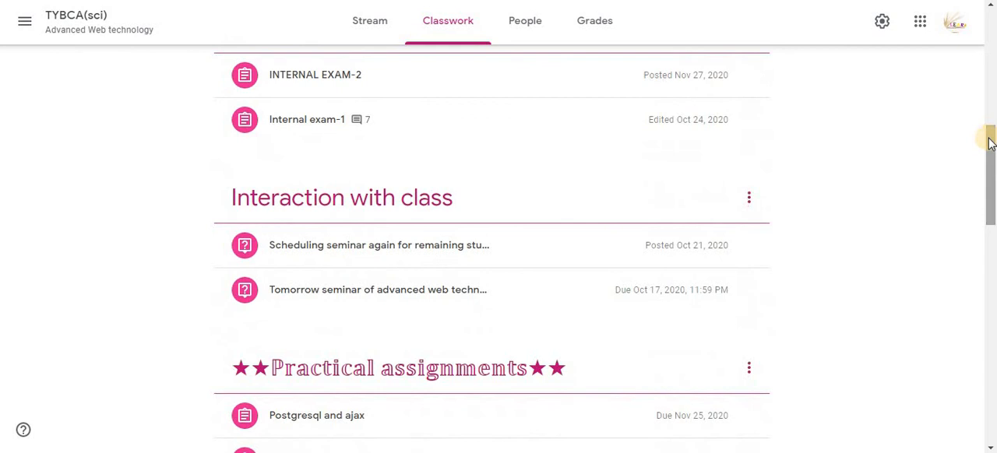
scroll("up", 3)
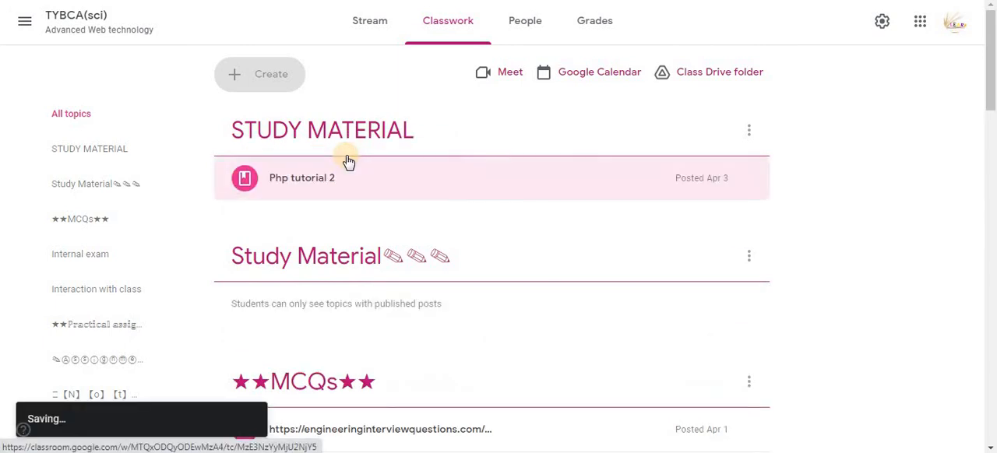
mouse_move(400, 185)
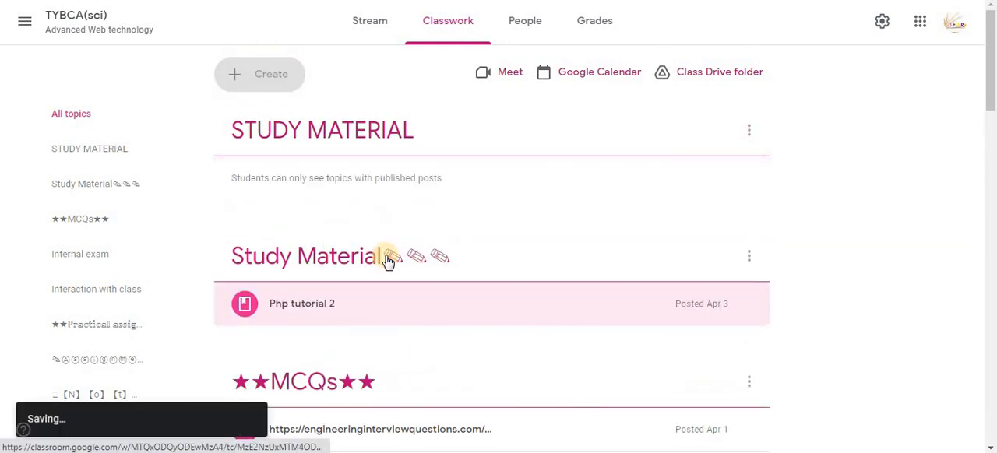
mouse_move(819, 99)
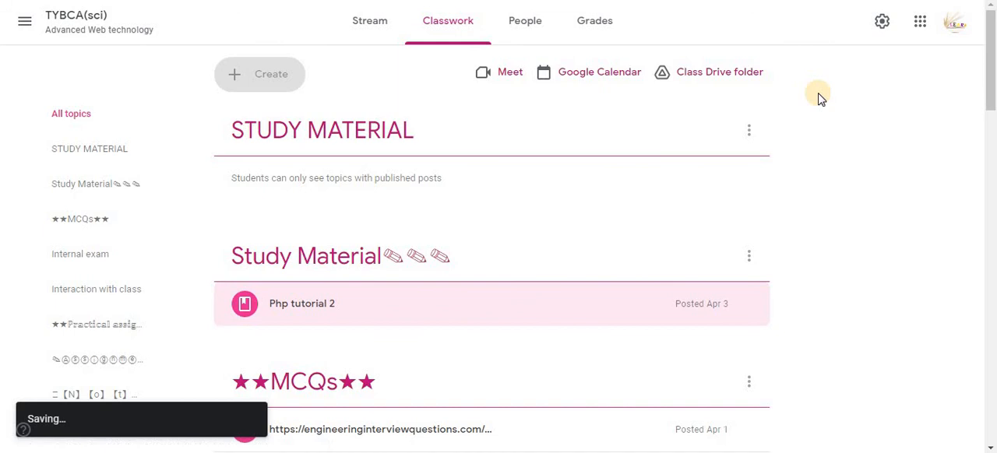
left_click(259, 74)
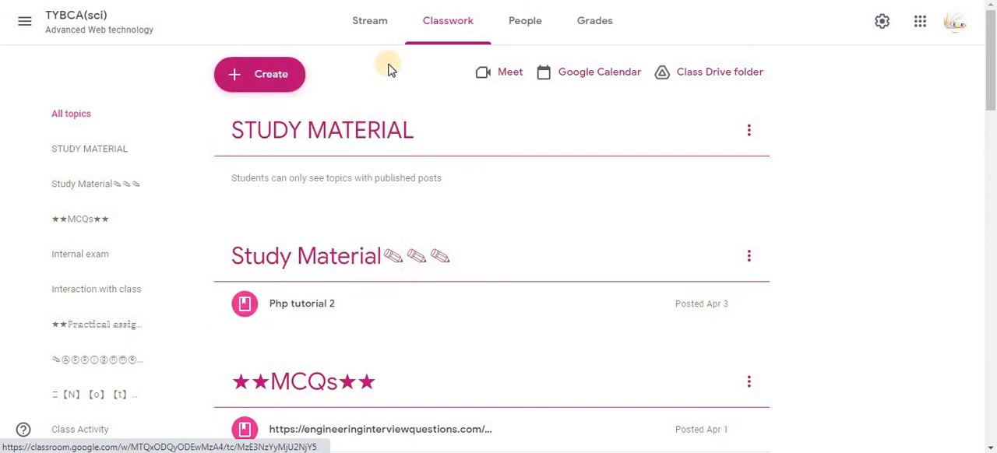
left_click(258, 74)
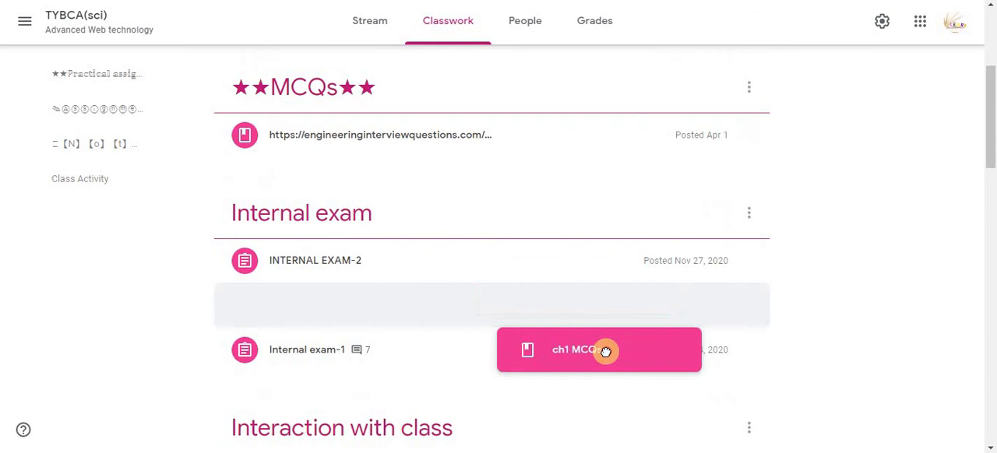
left_click_drag(599, 350, 493, 304)
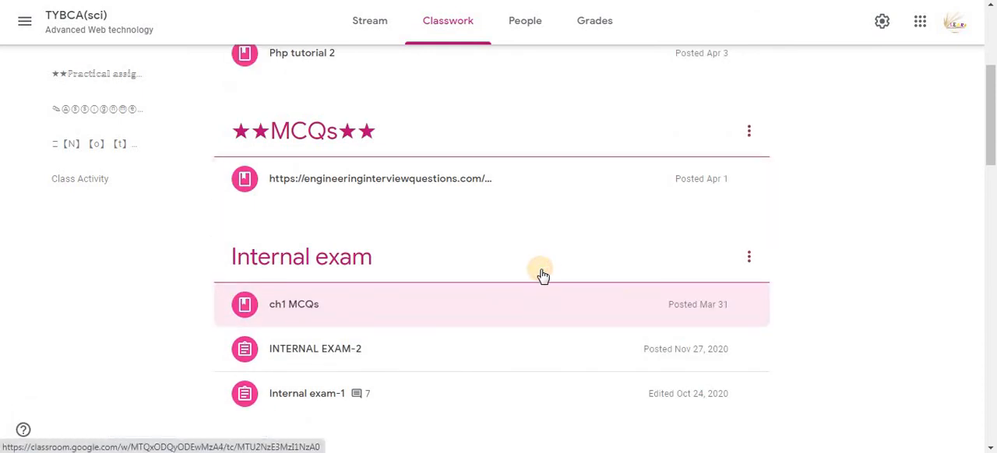
scroll("down", 3)
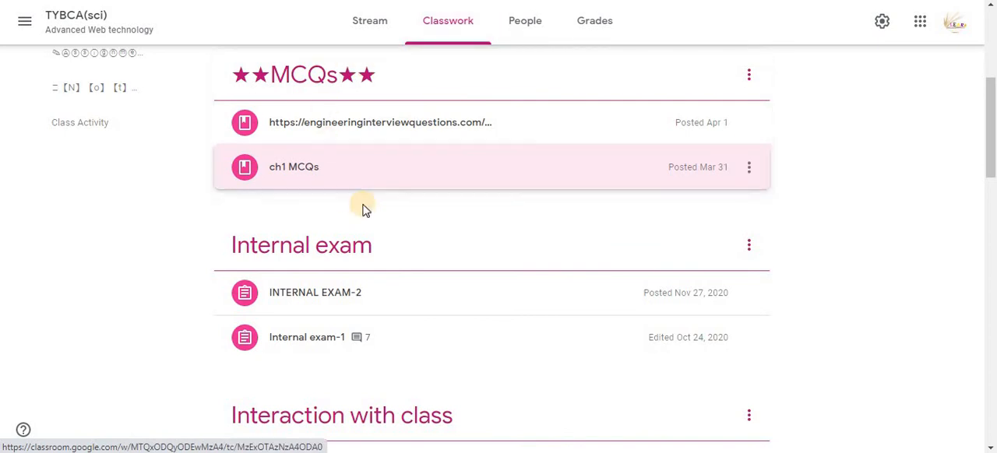
scroll("up", 3)
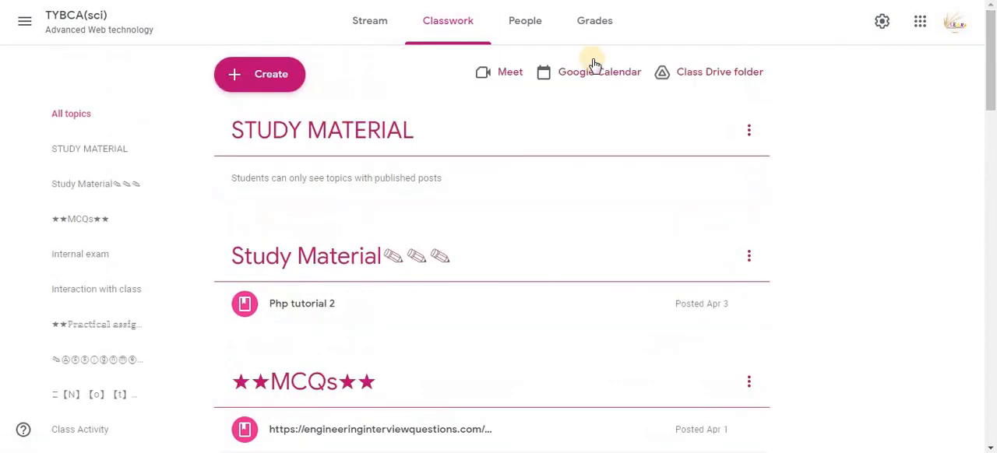
mouse_move(382, 205)
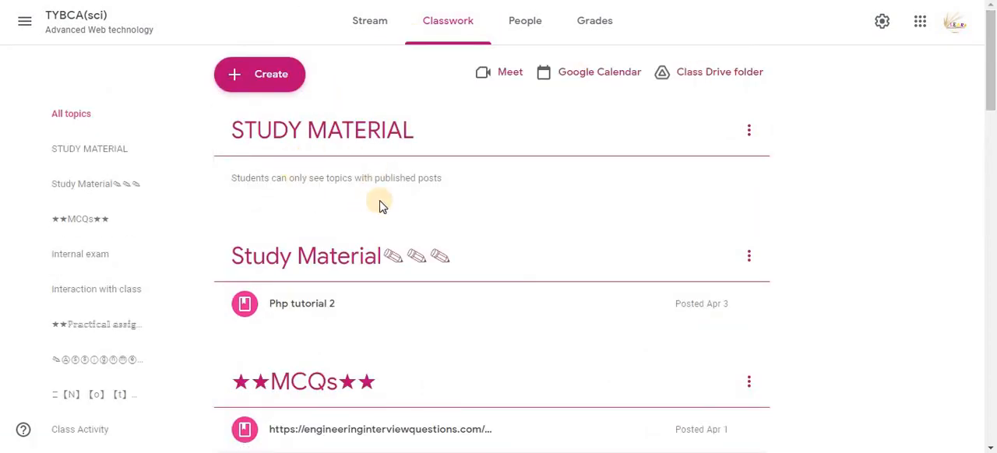
mouse_move(369, 21)
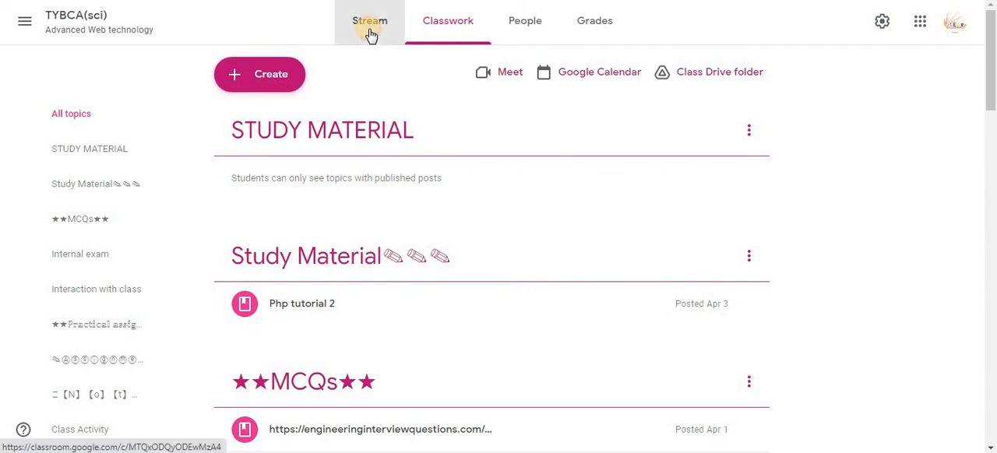
From the Stream banner, apply the orange compass theme from the English & History gallery.
left_click(369, 21)
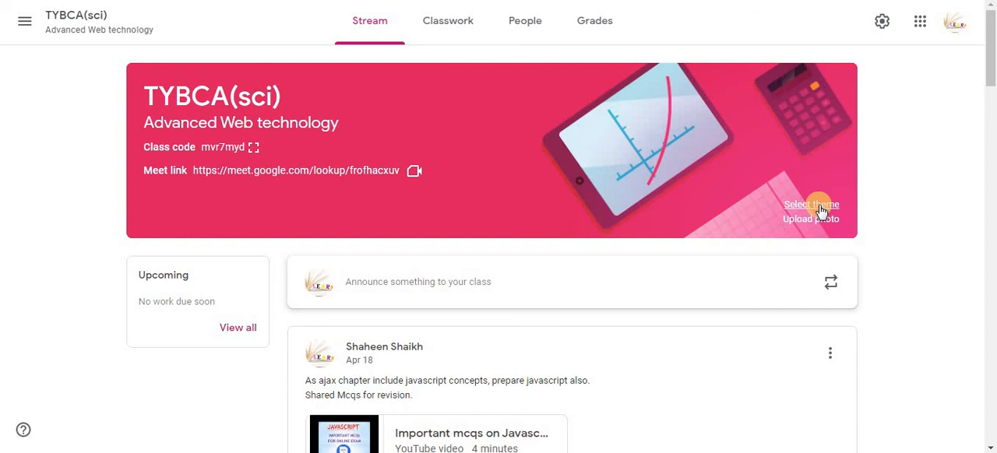
left_click(810, 204)
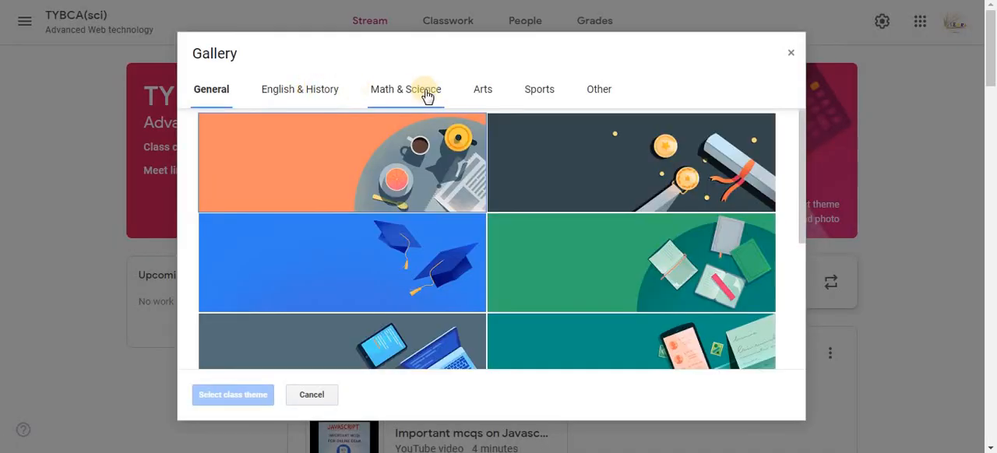
left_click(341, 162)
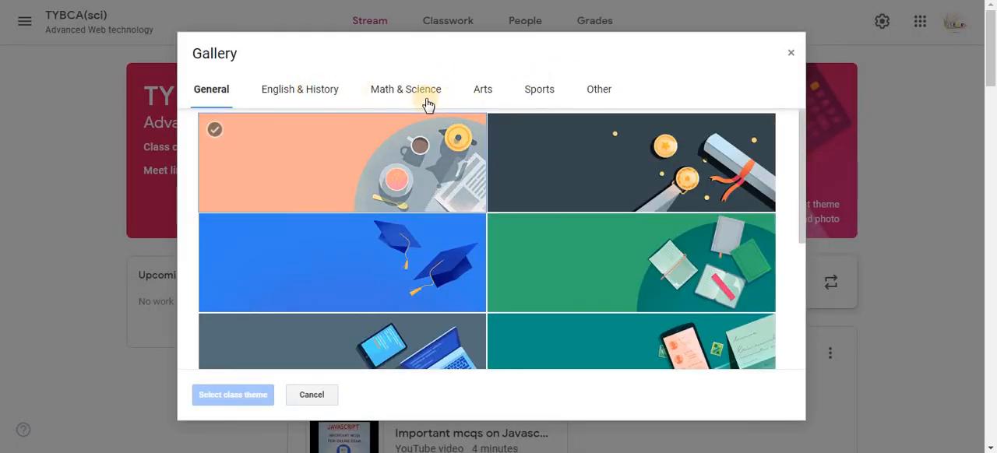
left_click(405, 89)
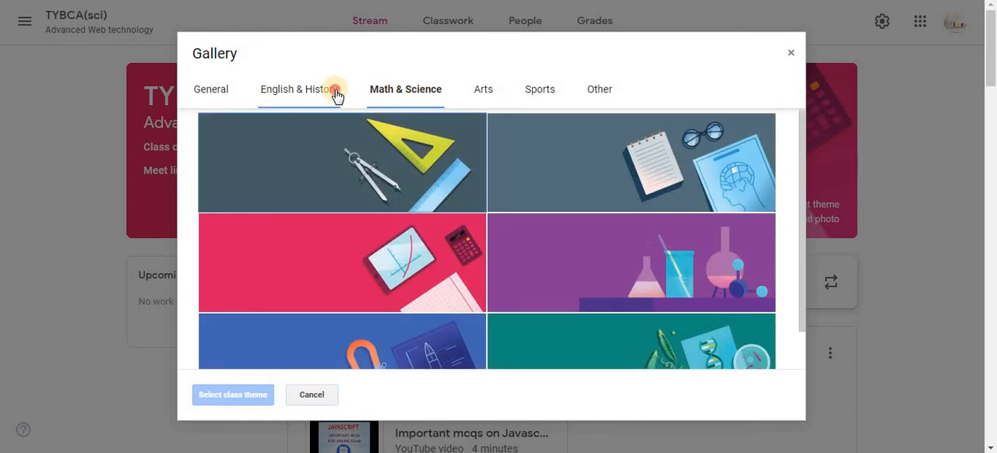
left_click(299, 89)
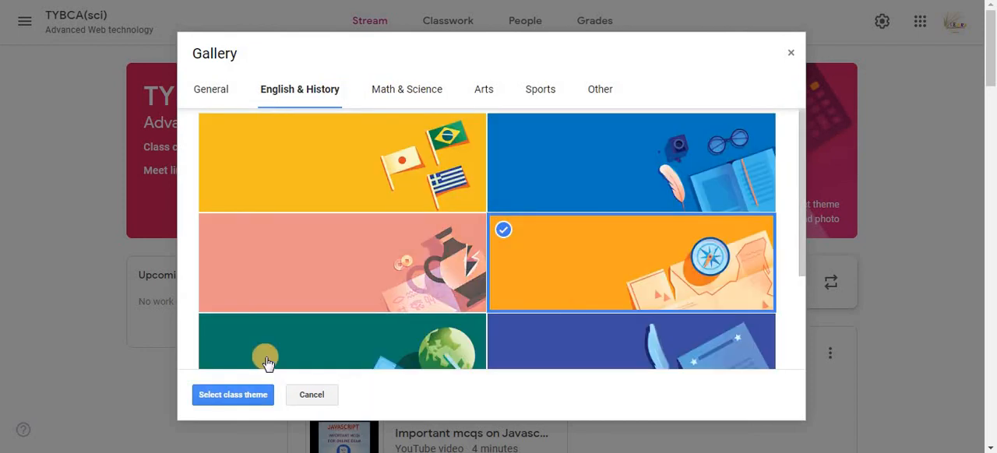
left_click(232, 395)
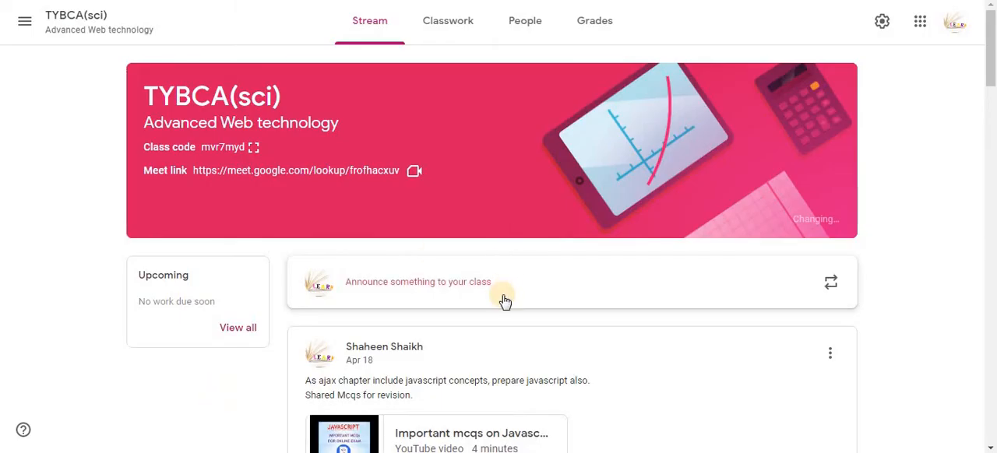
mouse_move(446, 110)
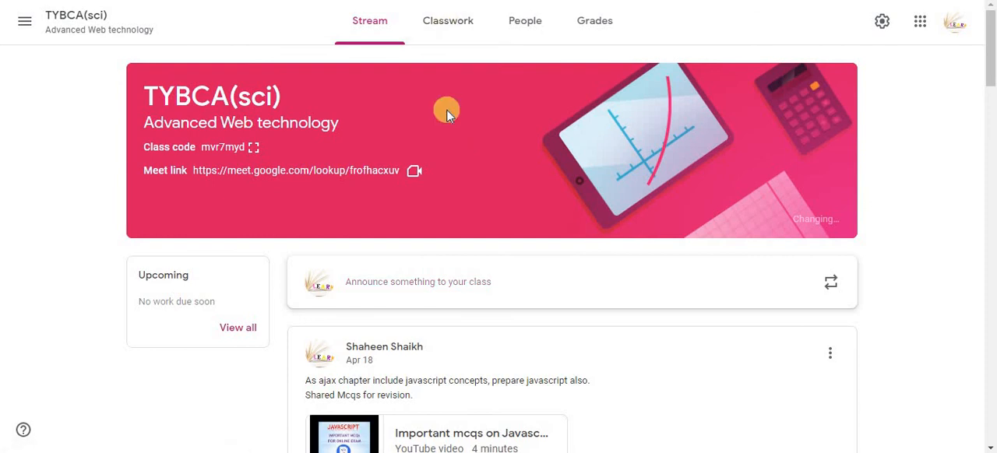
mouse_move(131, 195)
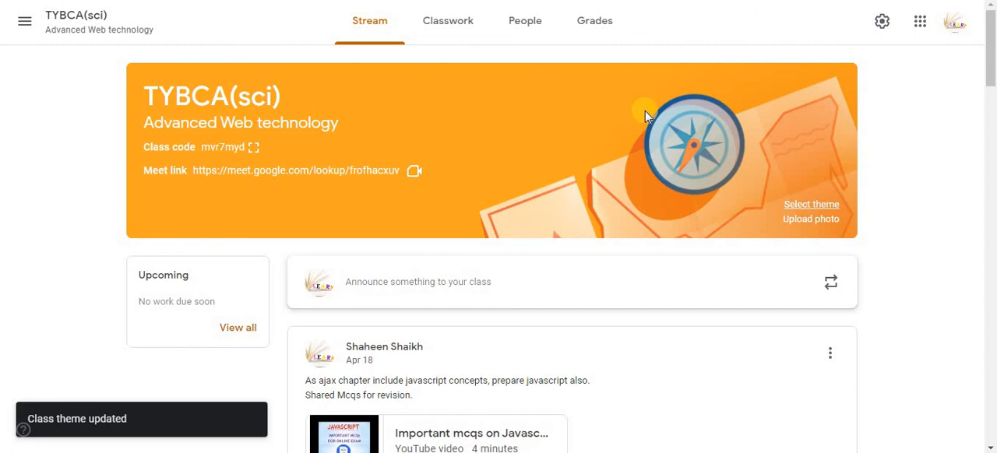
mouse_move(448, 21)
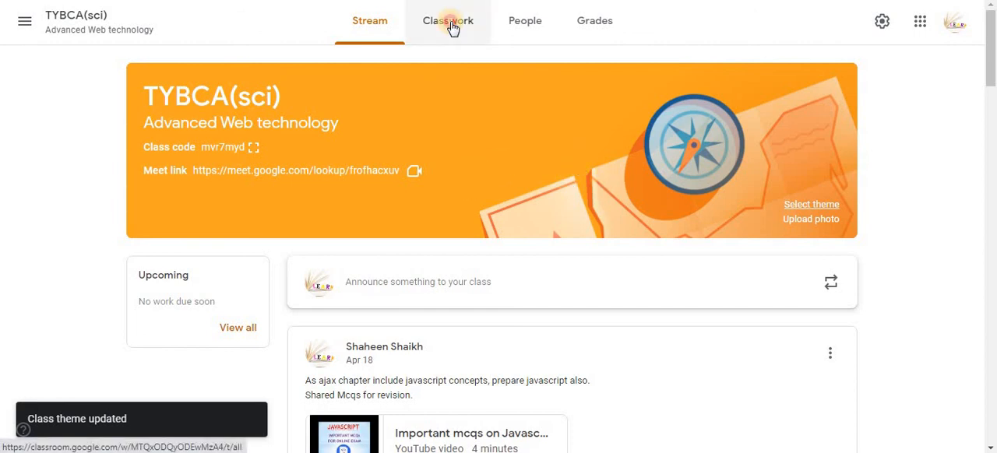
Switch between the Stream and Classwork pages, ending on the Classwork topics list.
left_click(448, 20)
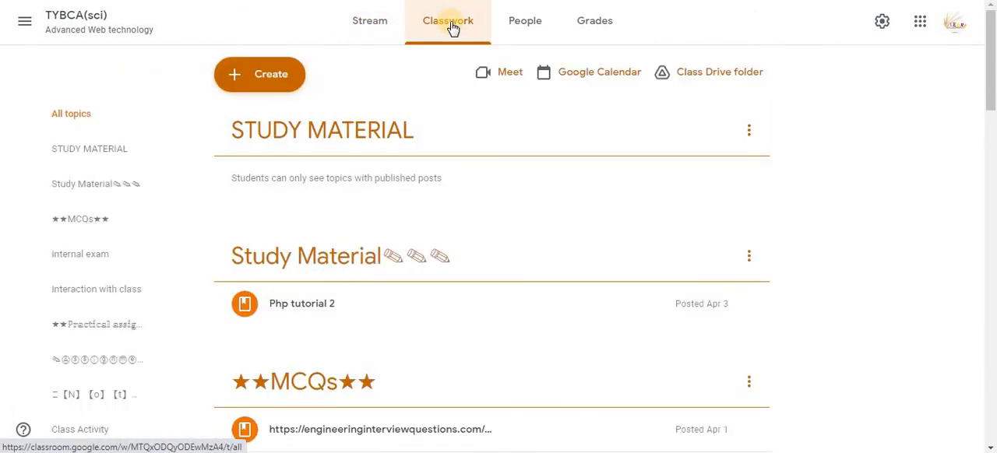
mouse_move(384, 178)
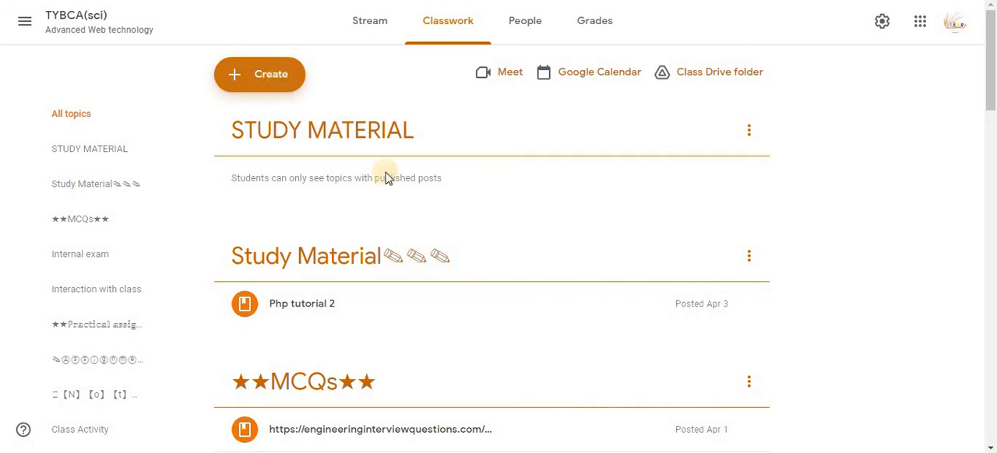
scroll("down", 3)
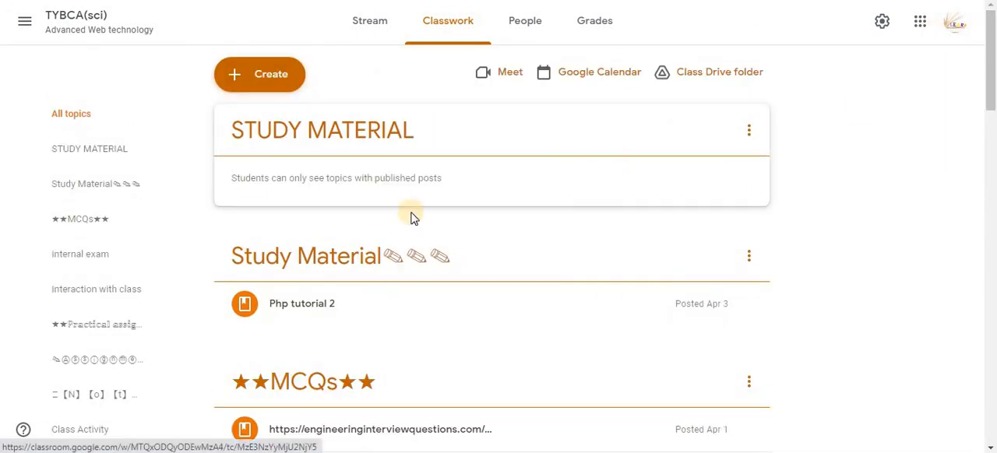
left_click(370, 21)
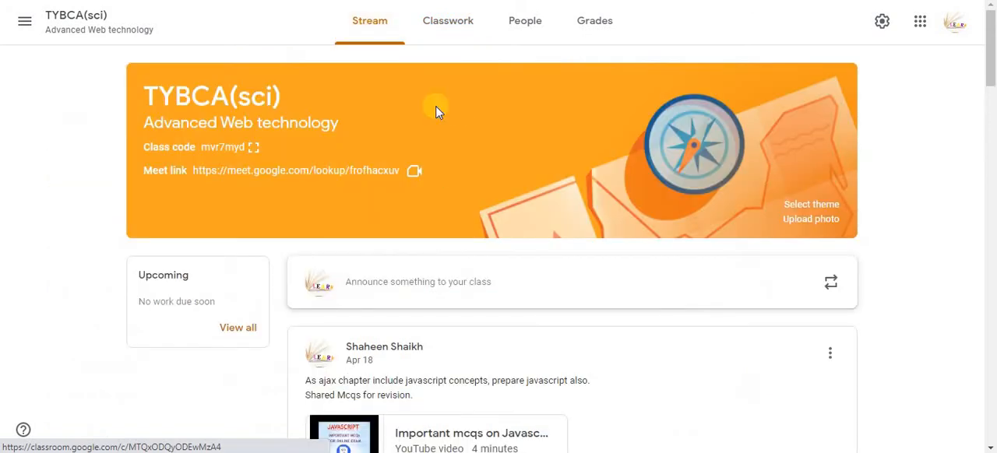
left_click(447, 20)
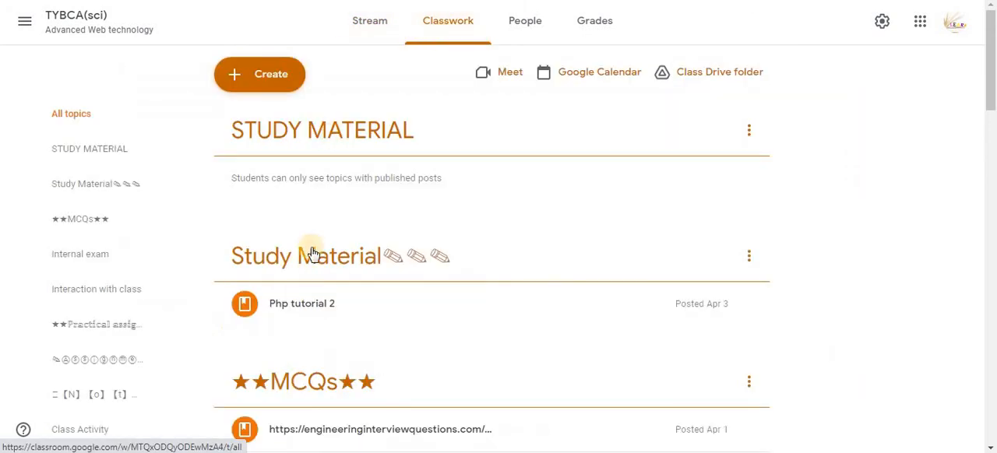
left_click(369, 21)
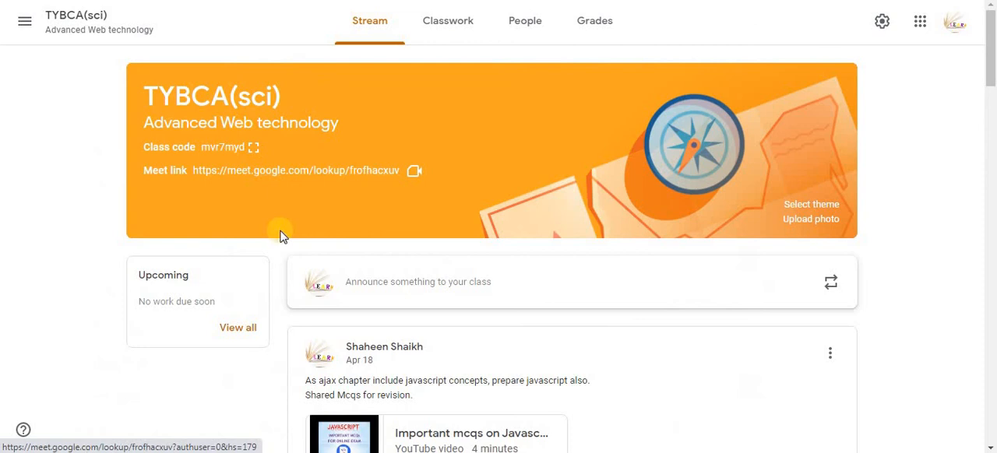
left_click(447, 20)
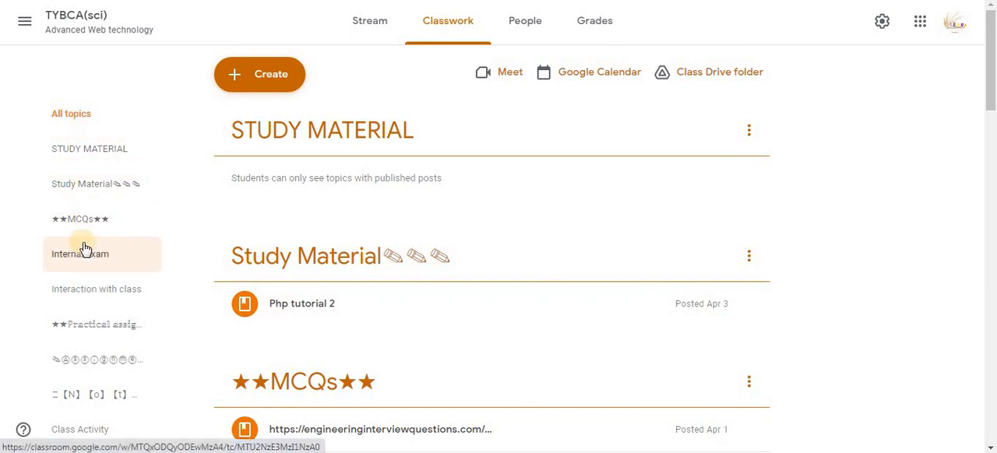
mouse_move(106, 204)
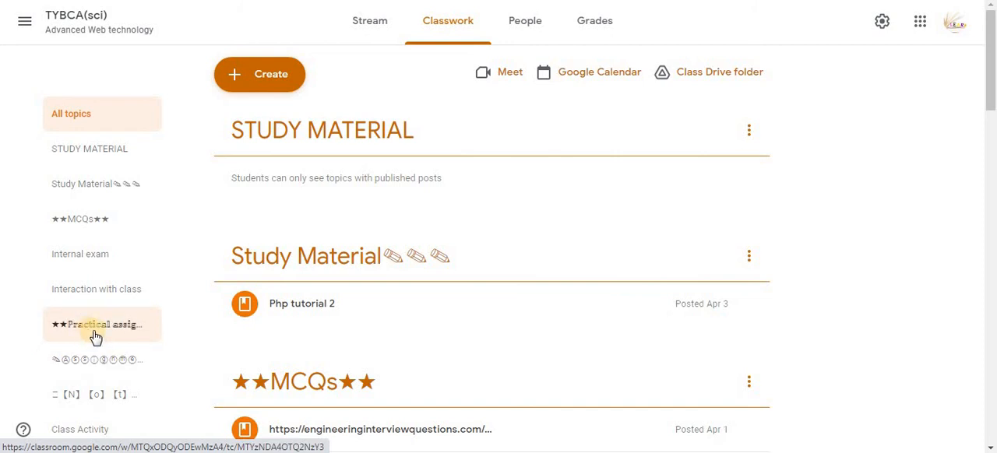
mouse_move(81, 286)
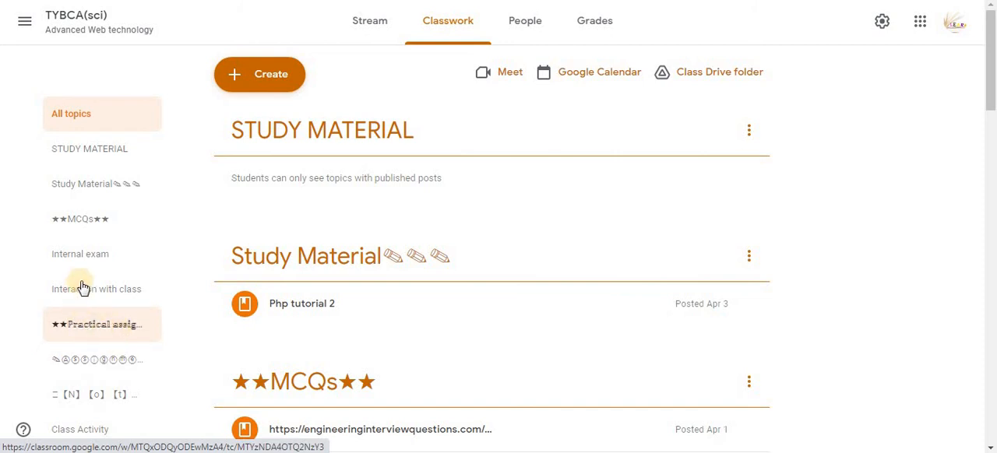
left_click(96, 289)
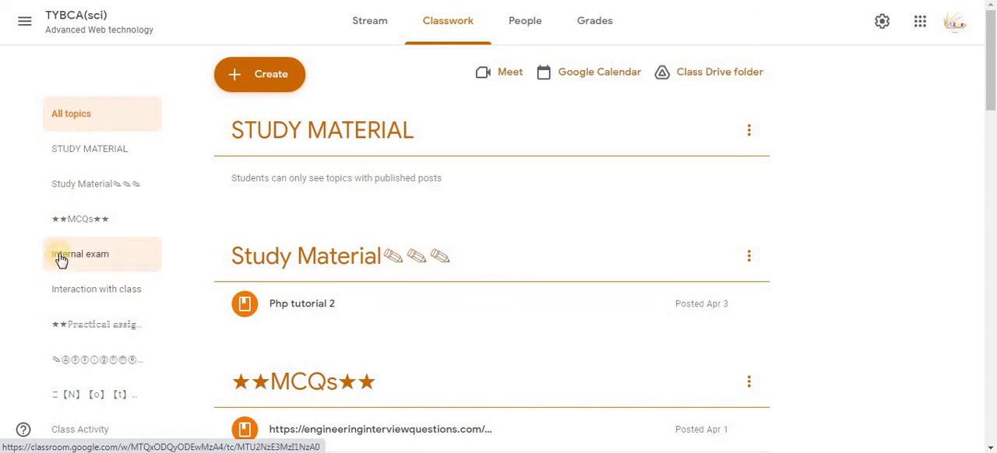
mouse_move(82, 265)
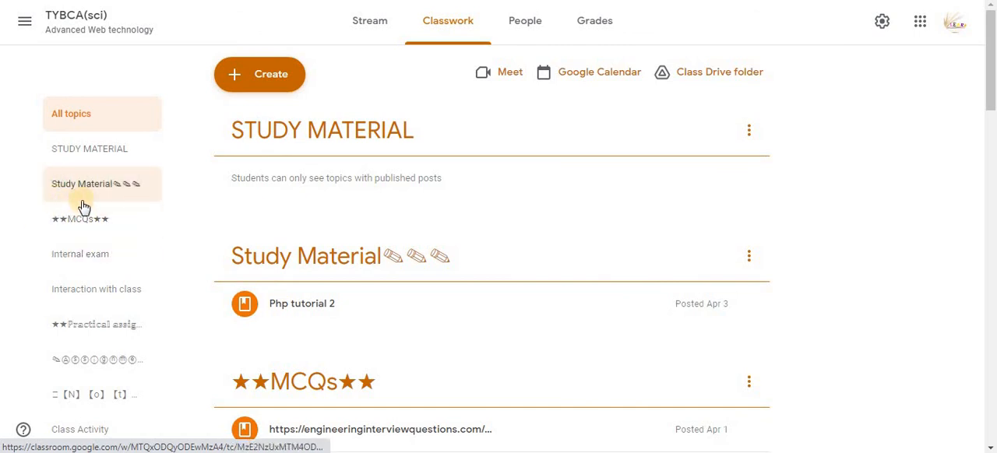
mouse_move(139, 193)
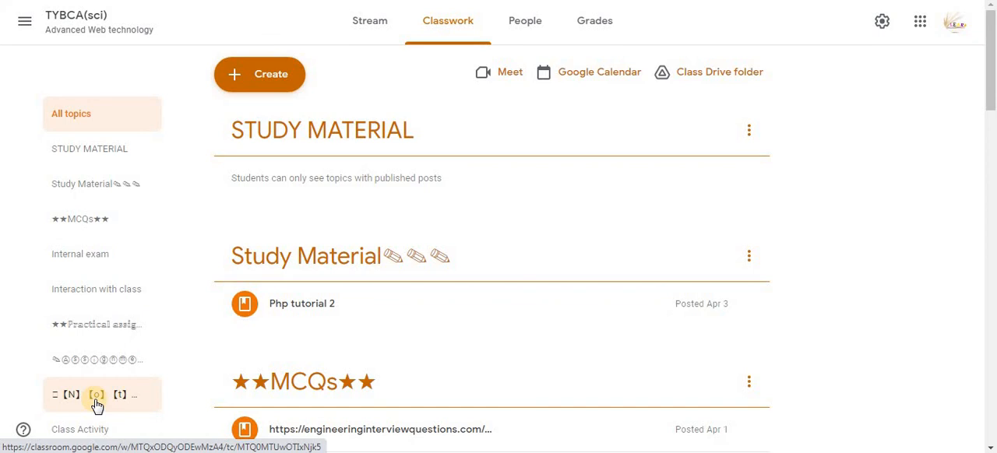
left_click(80, 218)
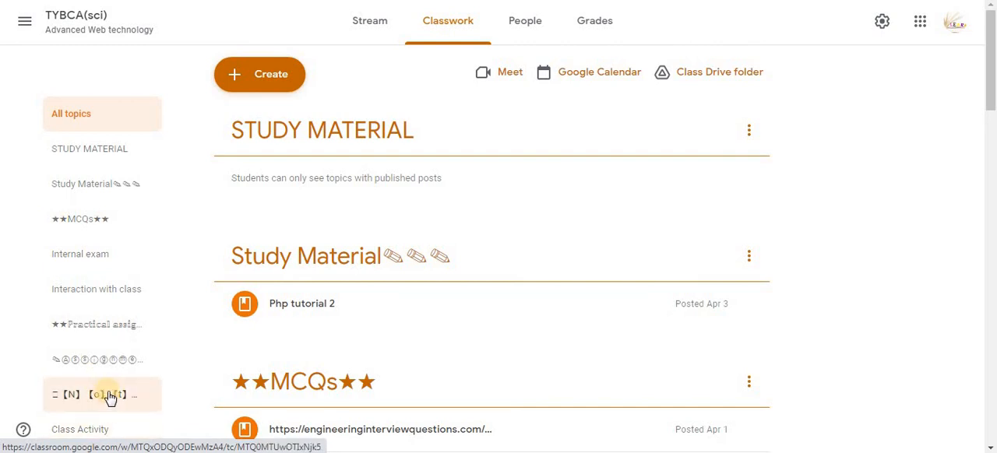
mouse_move(105, 359)
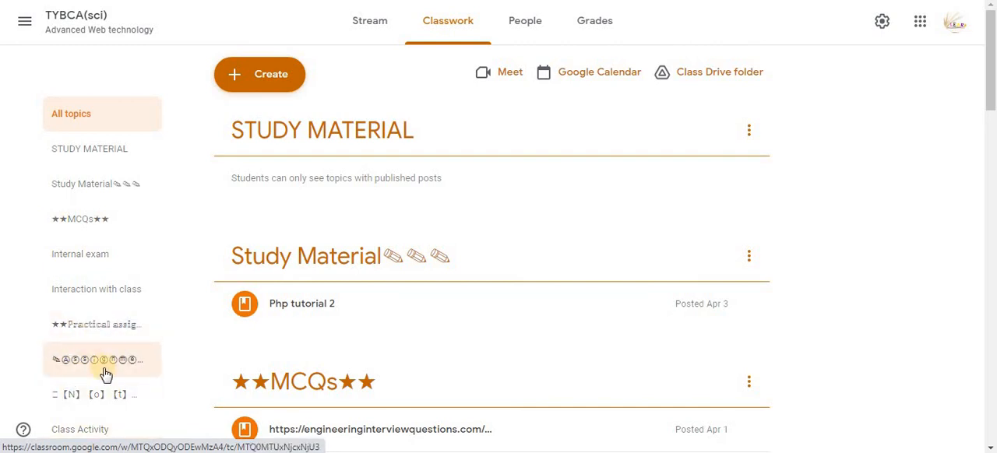
mouse_move(69, 369)
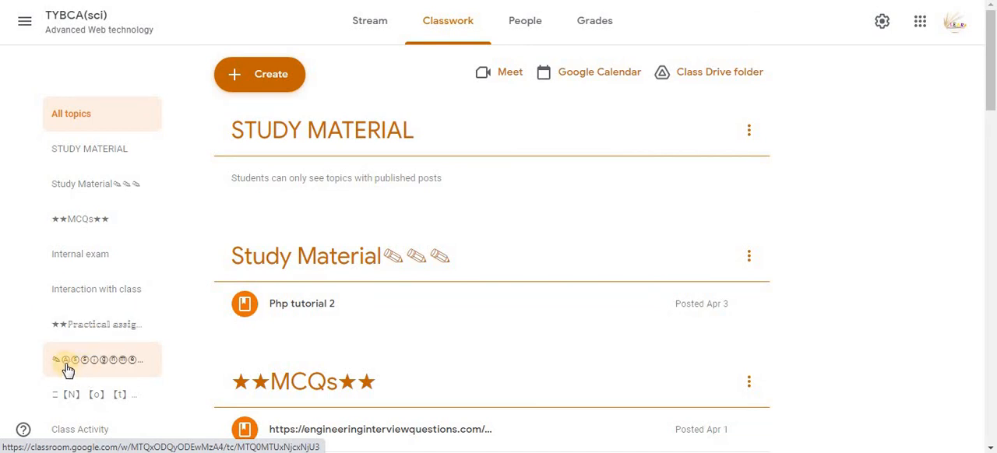
mouse_move(113, 325)
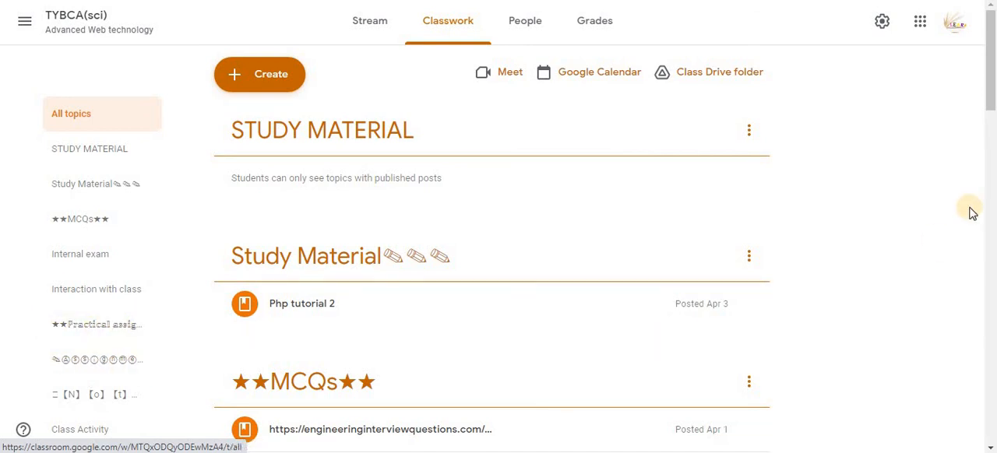
scroll("down", 3)
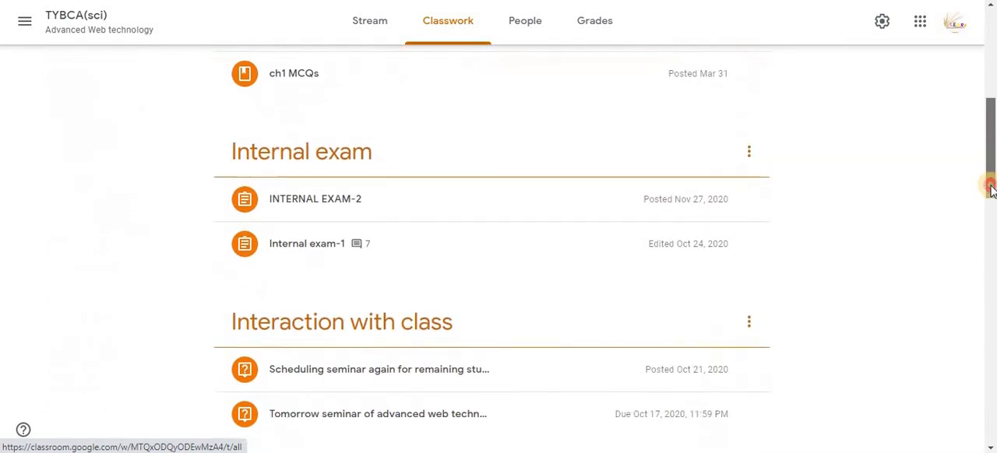
scroll("up", 3)
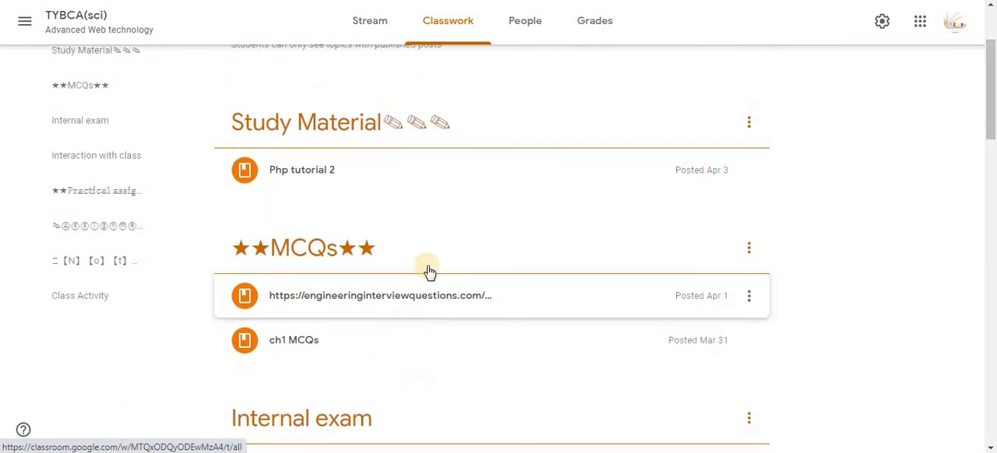
scroll("down", 3)
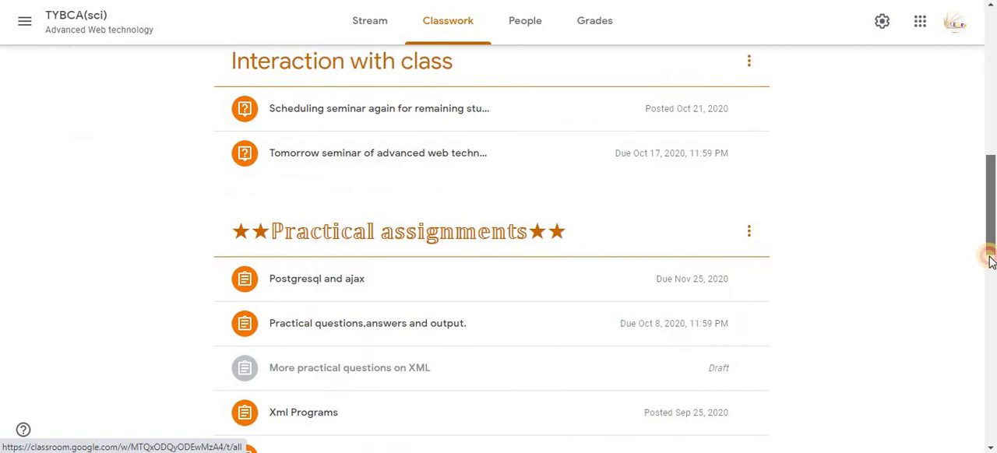
scroll("up", 3)
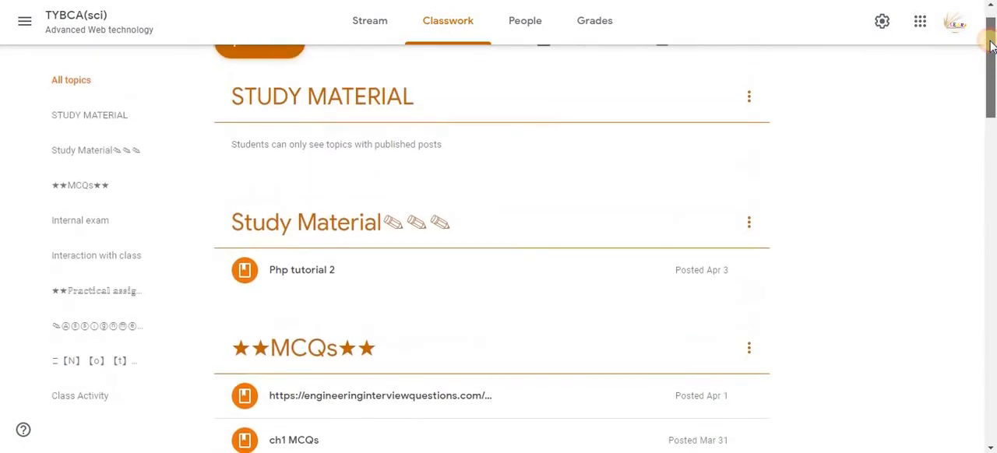
scroll("up", 3)
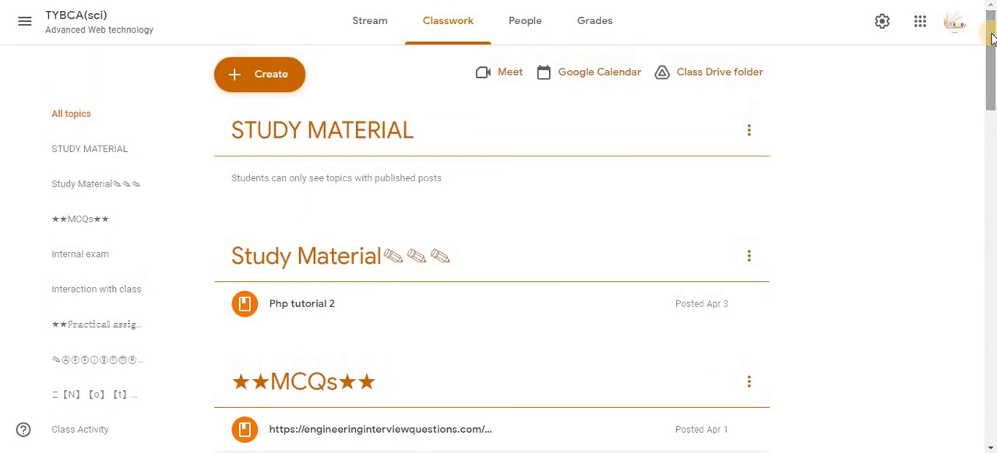
scroll("down", 3)
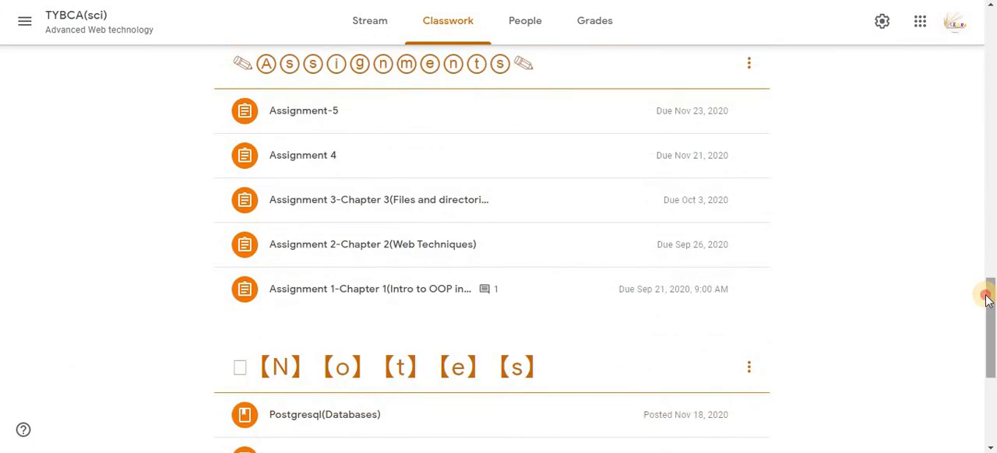
scroll("up", 3)
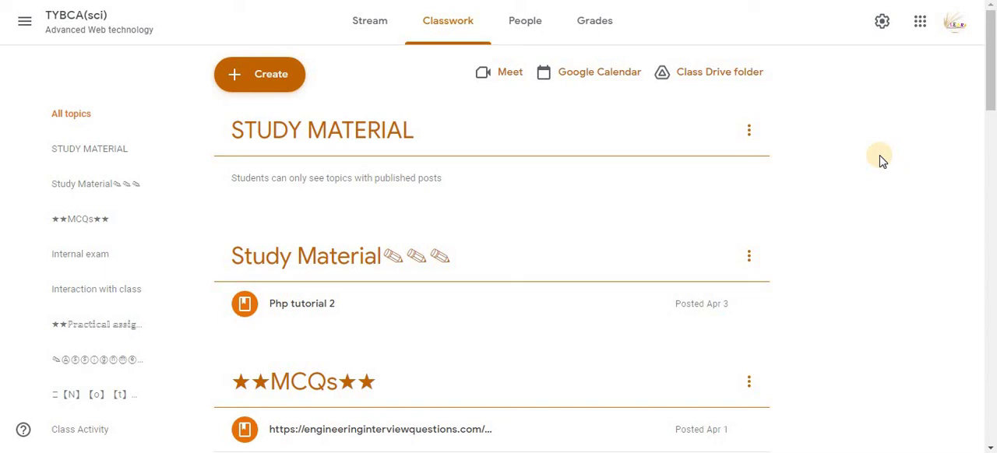
mouse_move(992, 82)
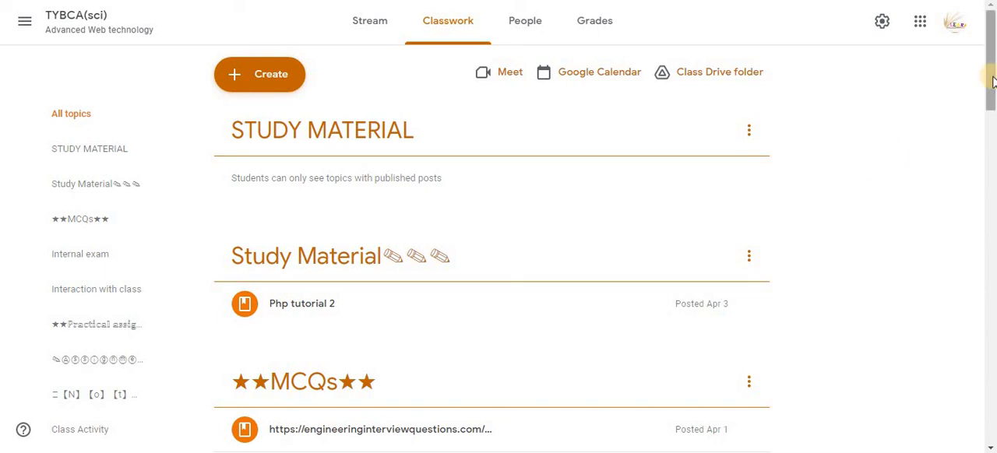